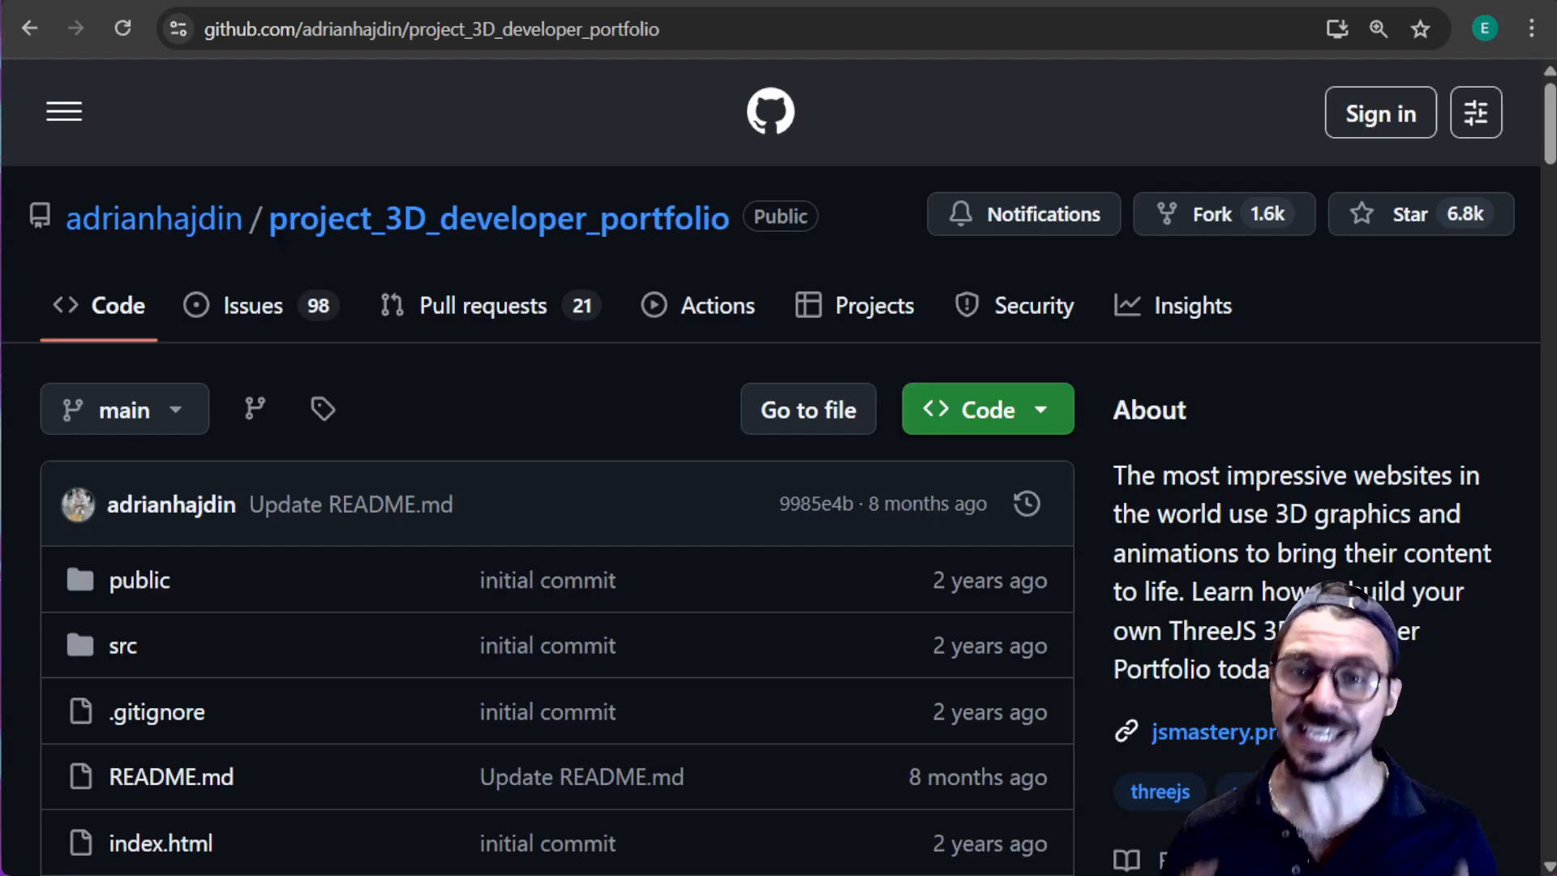
# Step: Scroll through the localhost:5173 portfolio down to the Work Experience timeline and back up
pyautogui.scroll(-3)
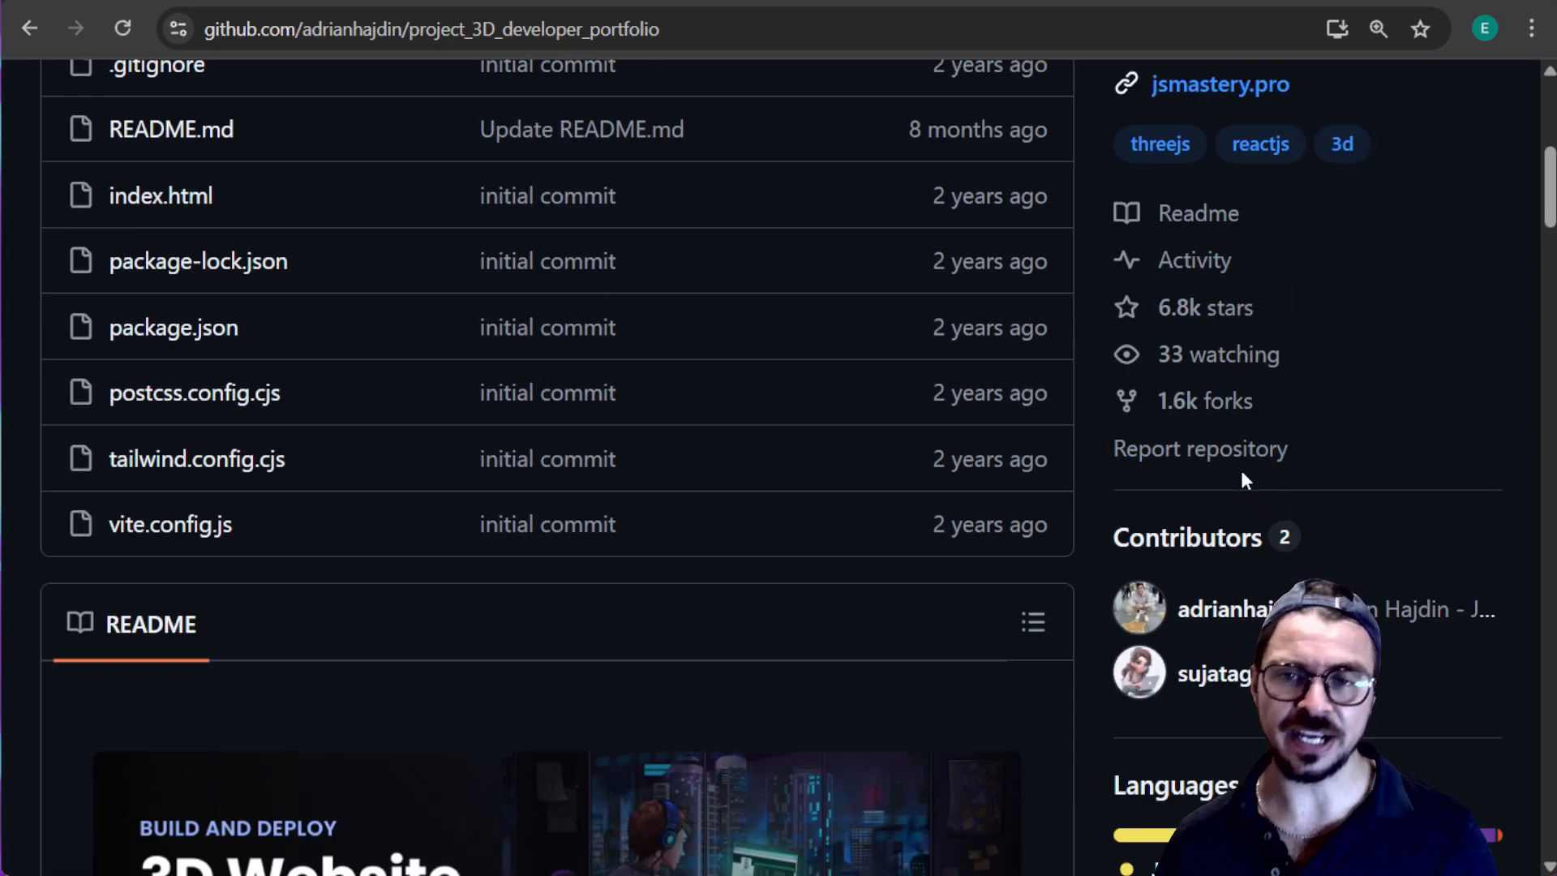
pyautogui.scroll(-3)
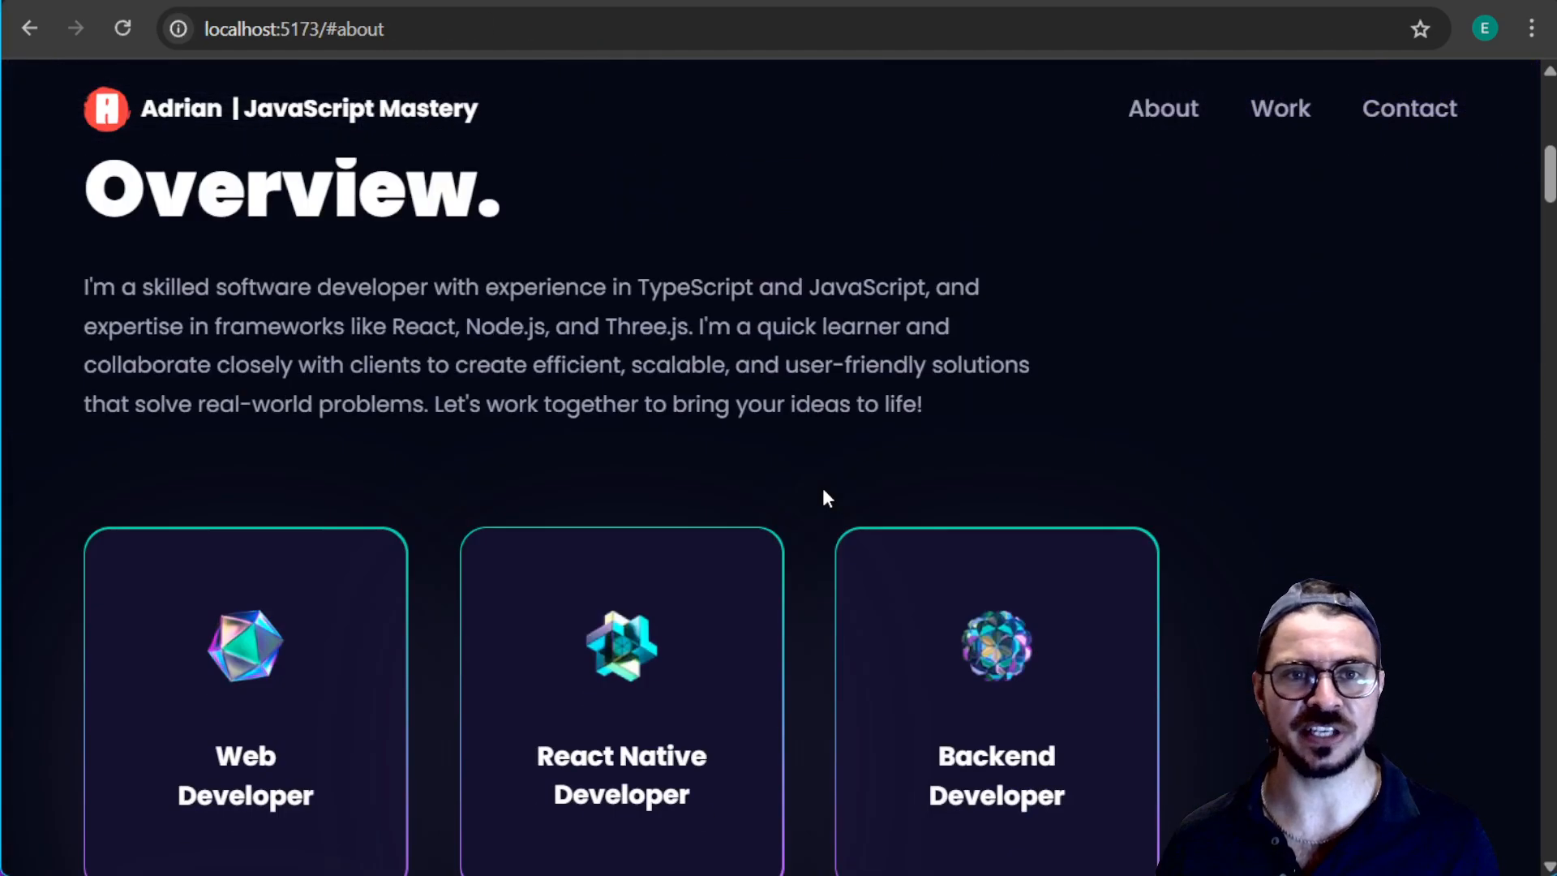
pyautogui.scroll(-3)
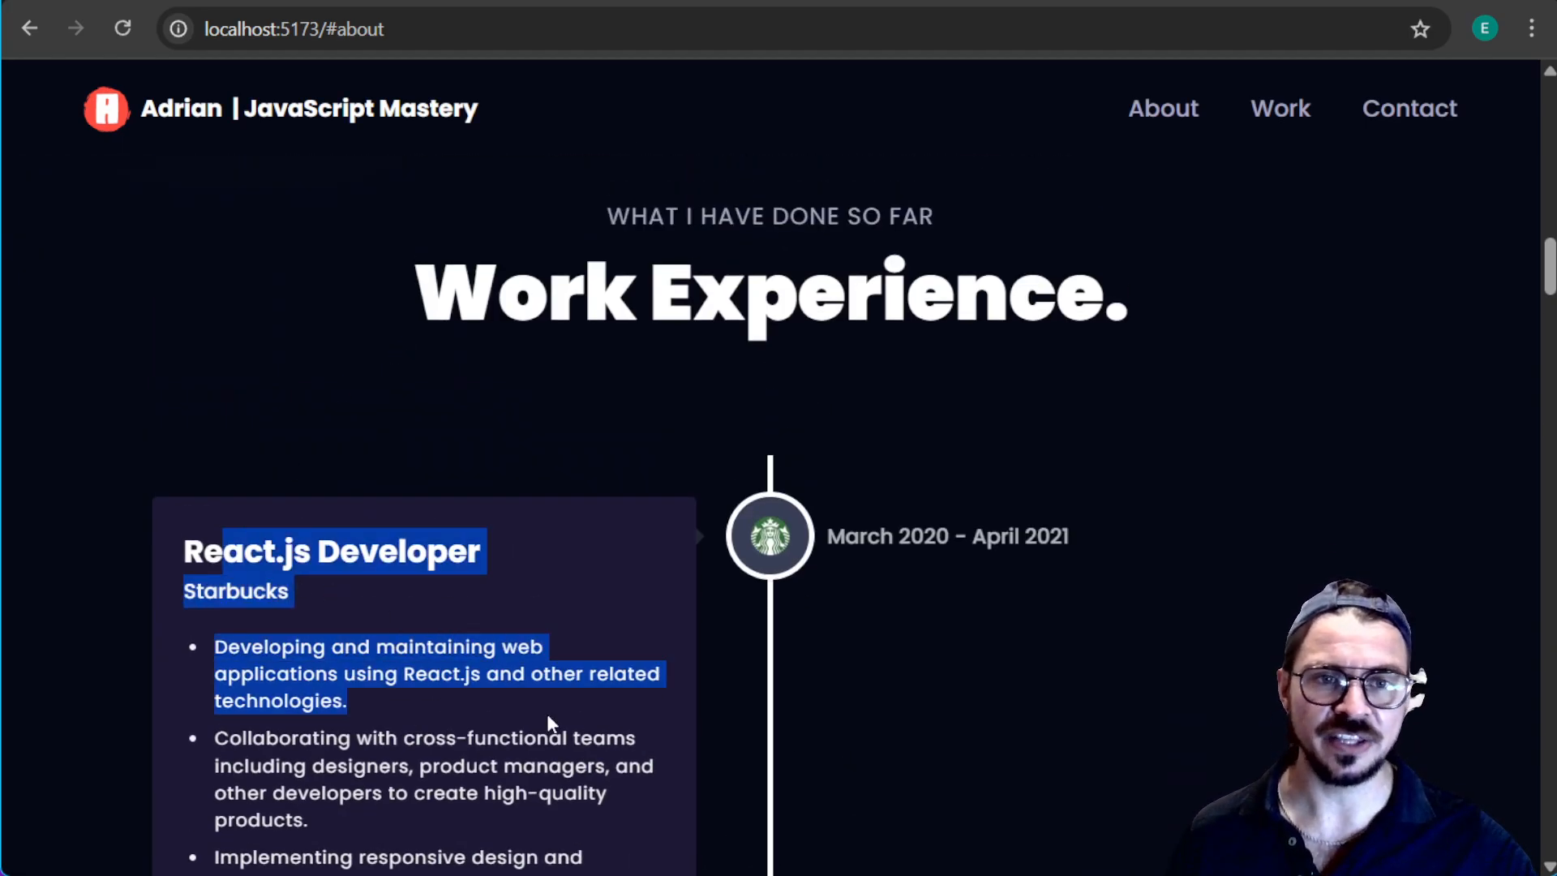
pyautogui.scroll(3)
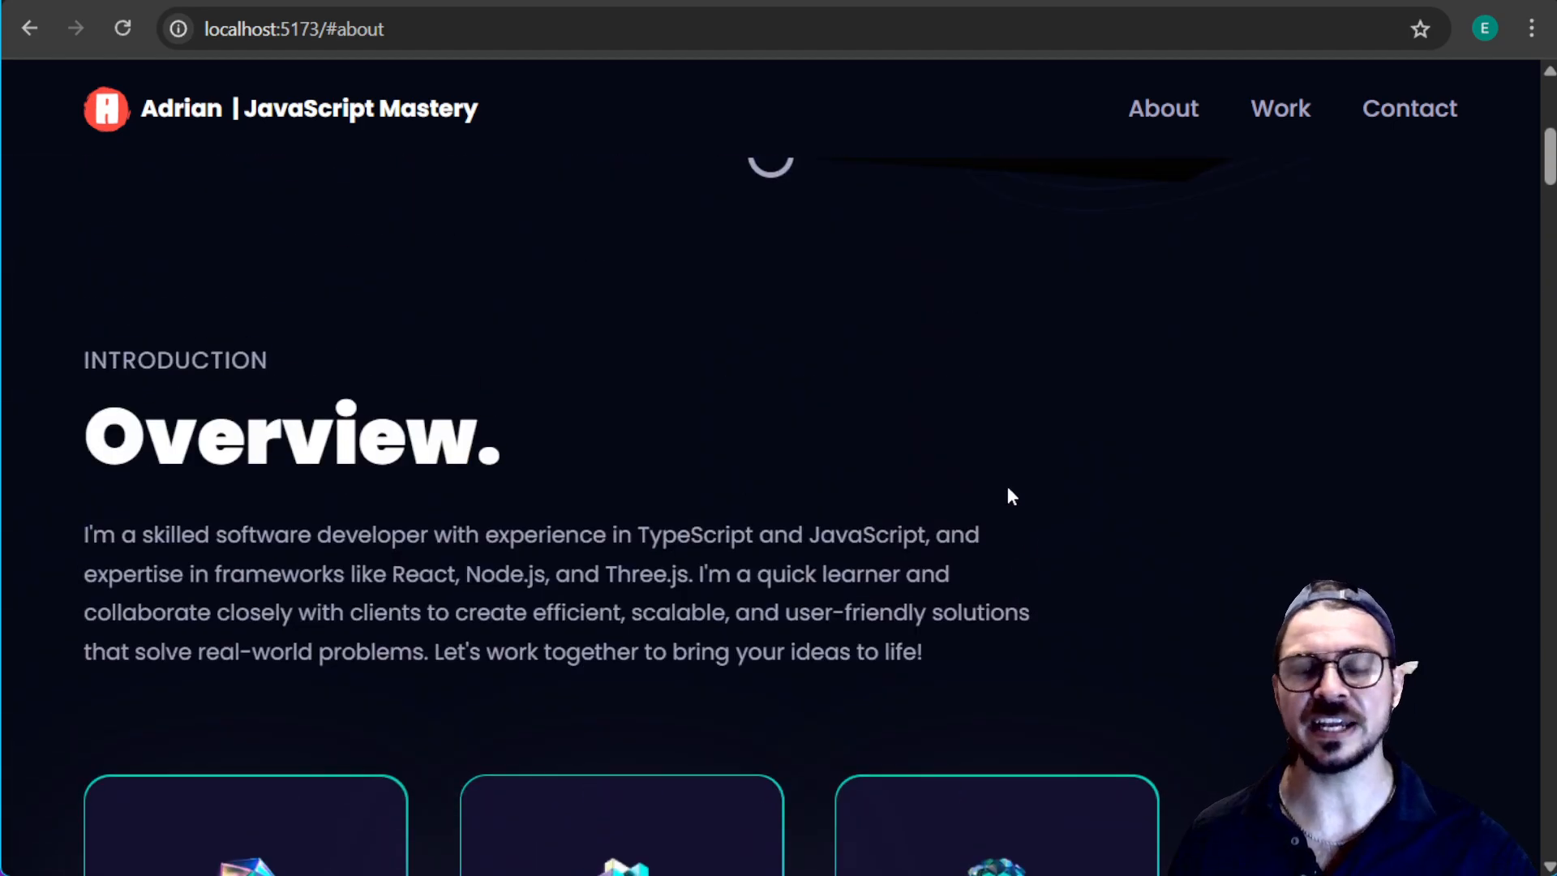
pyautogui.scroll(3)
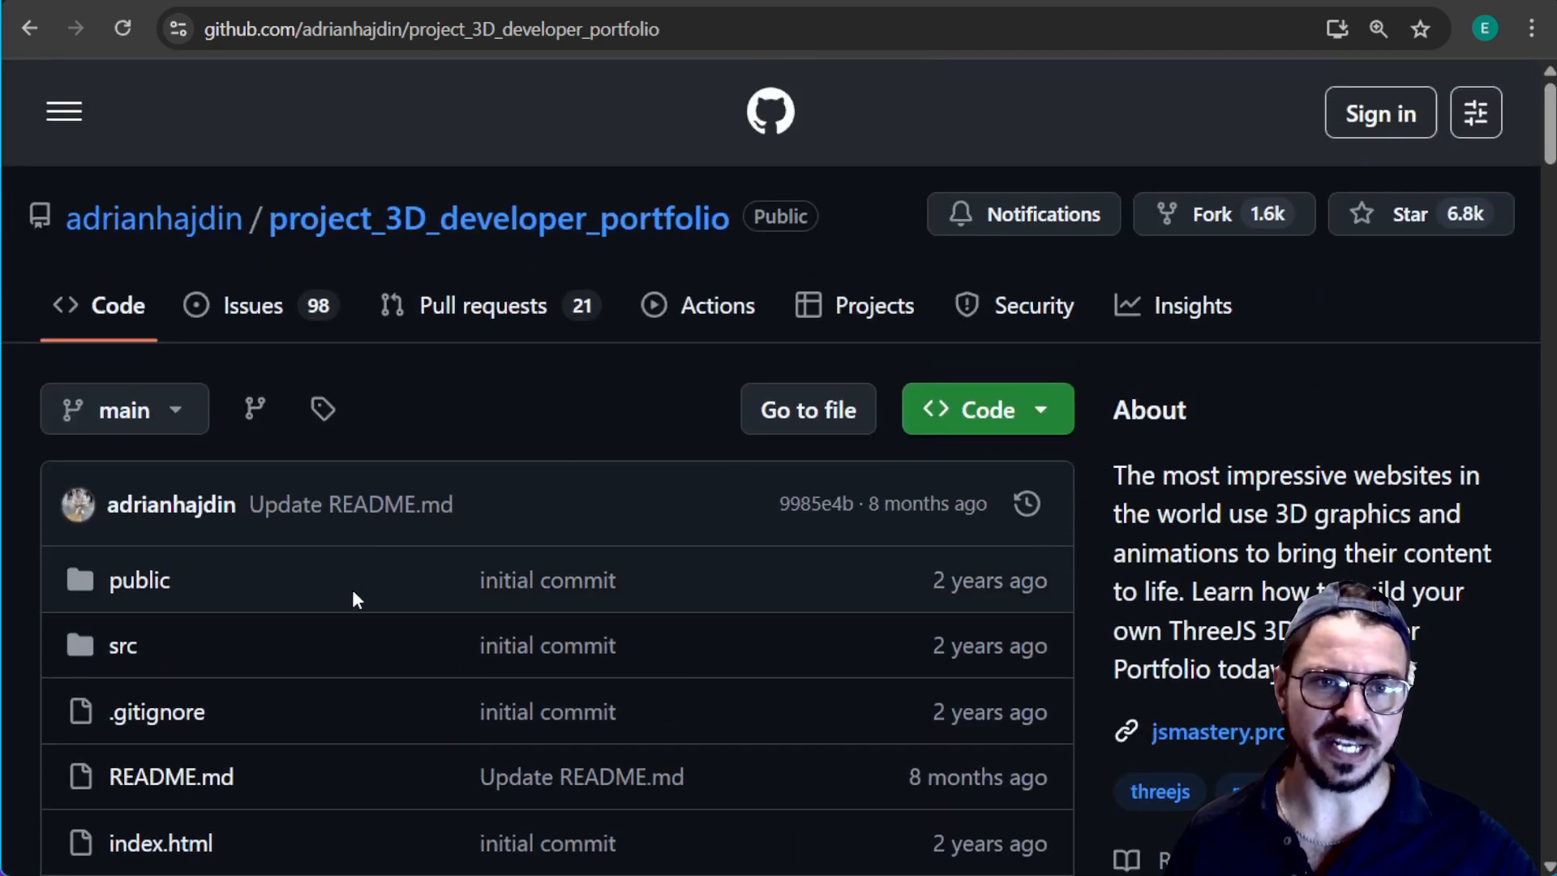
# Step: Scroll the repository file list and bring up the Git for Windows 2.50.0 home page
pyautogui.scroll(-3)
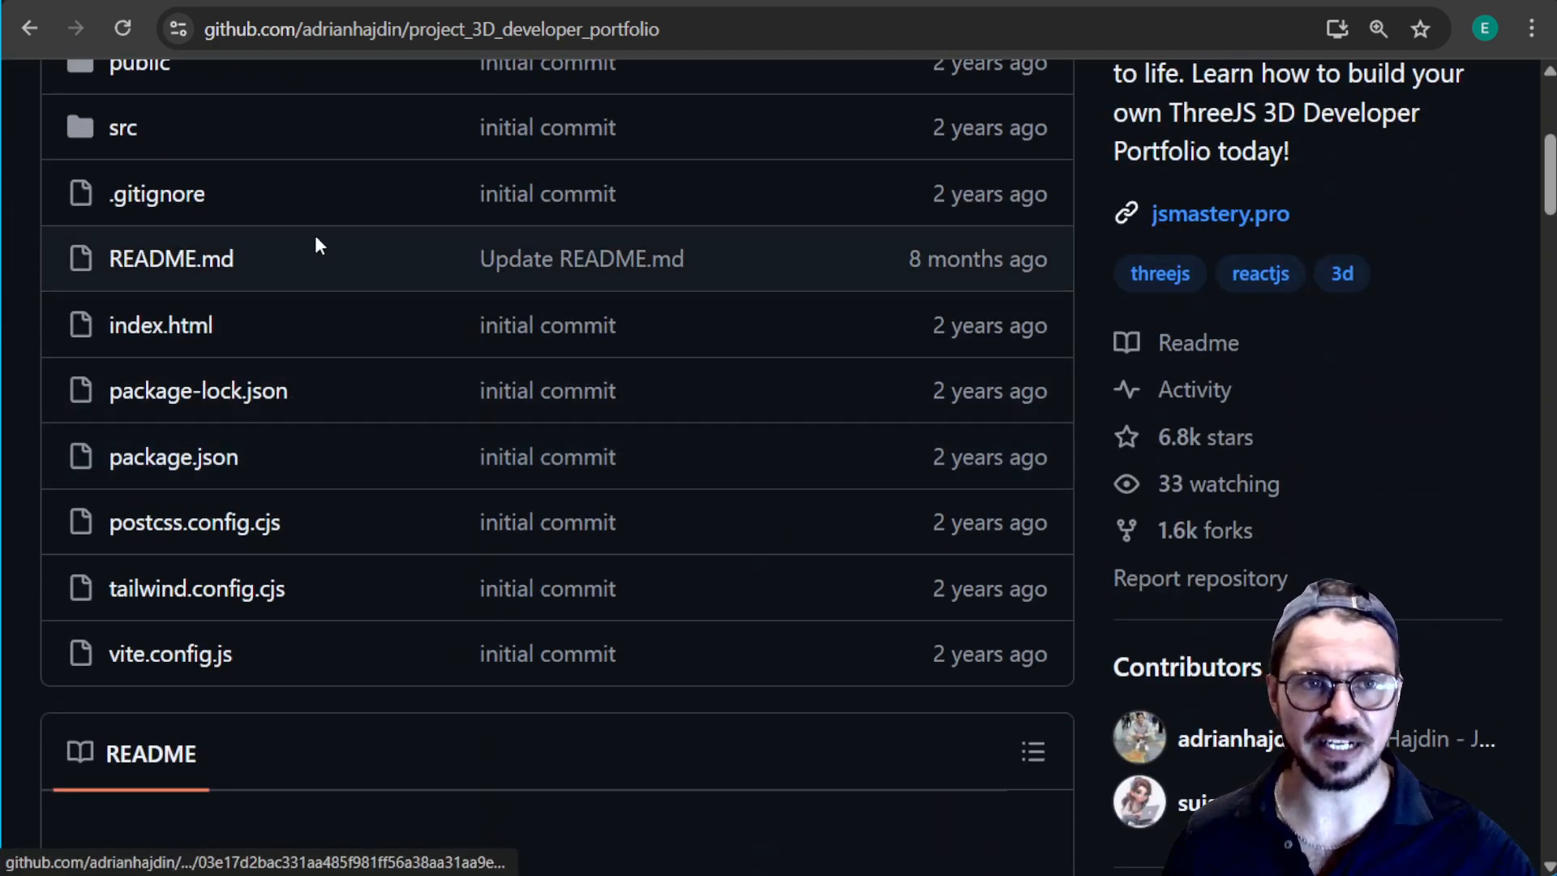
pyautogui.moveTo(1455, 623)
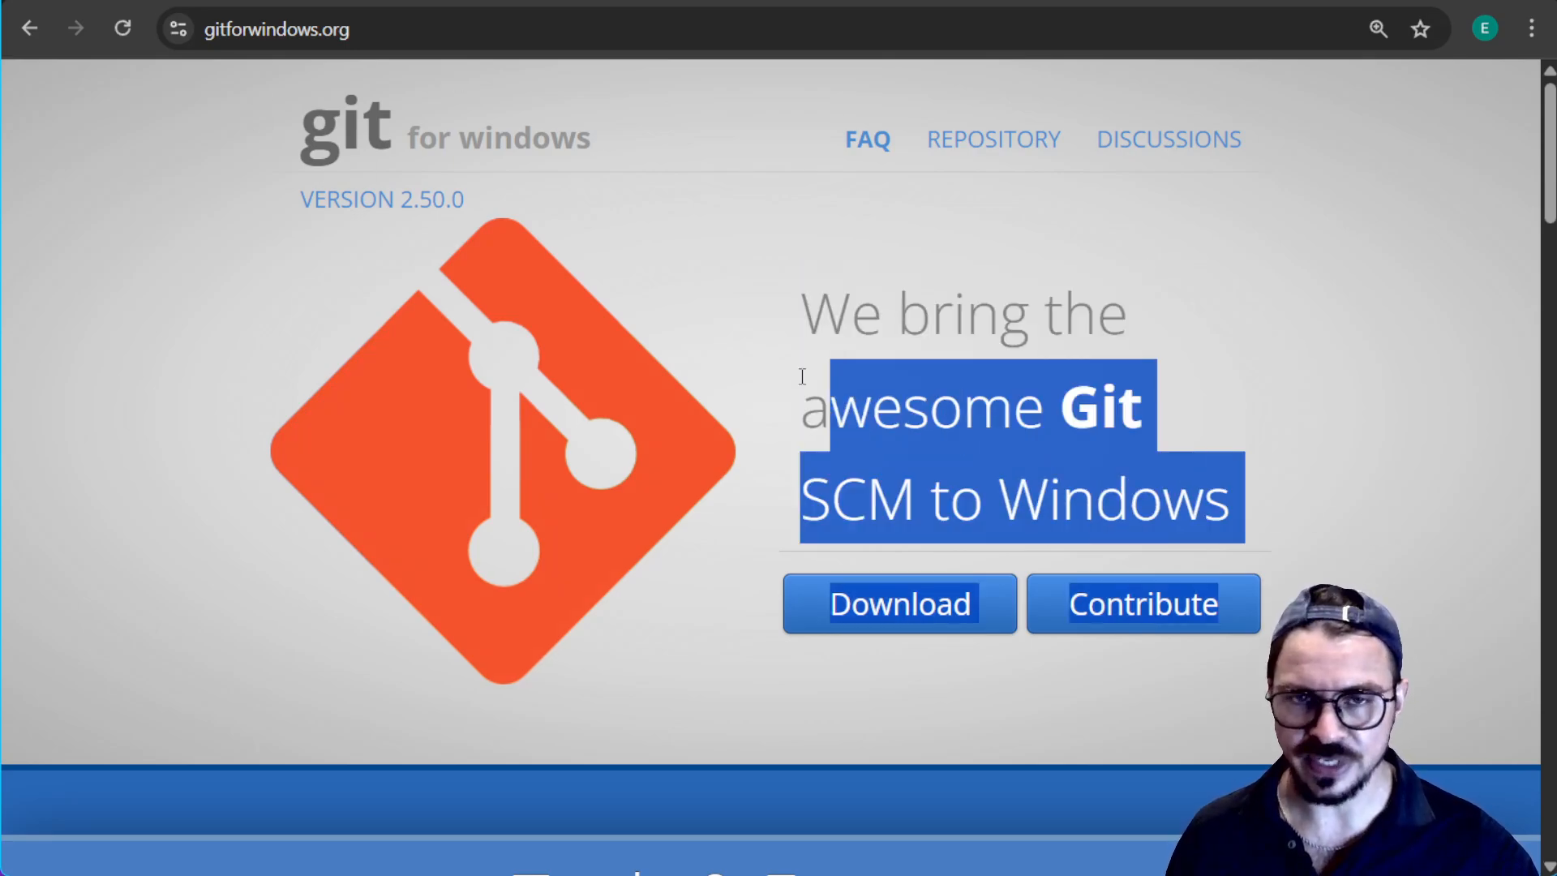
pyautogui.press('ctrl+a')
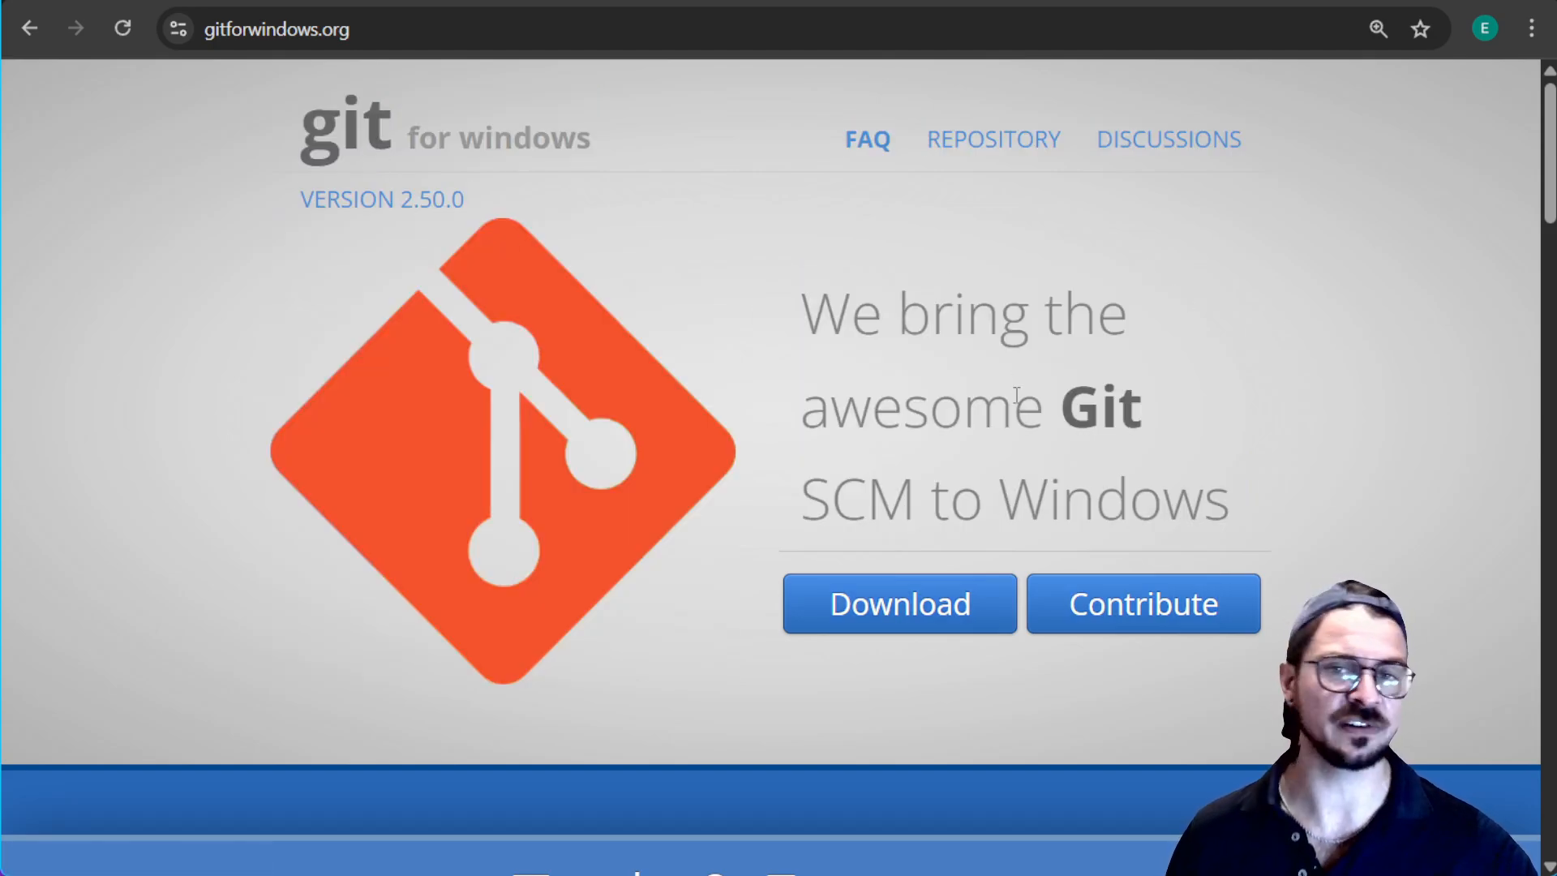
pyautogui.moveTo(1400, 459)
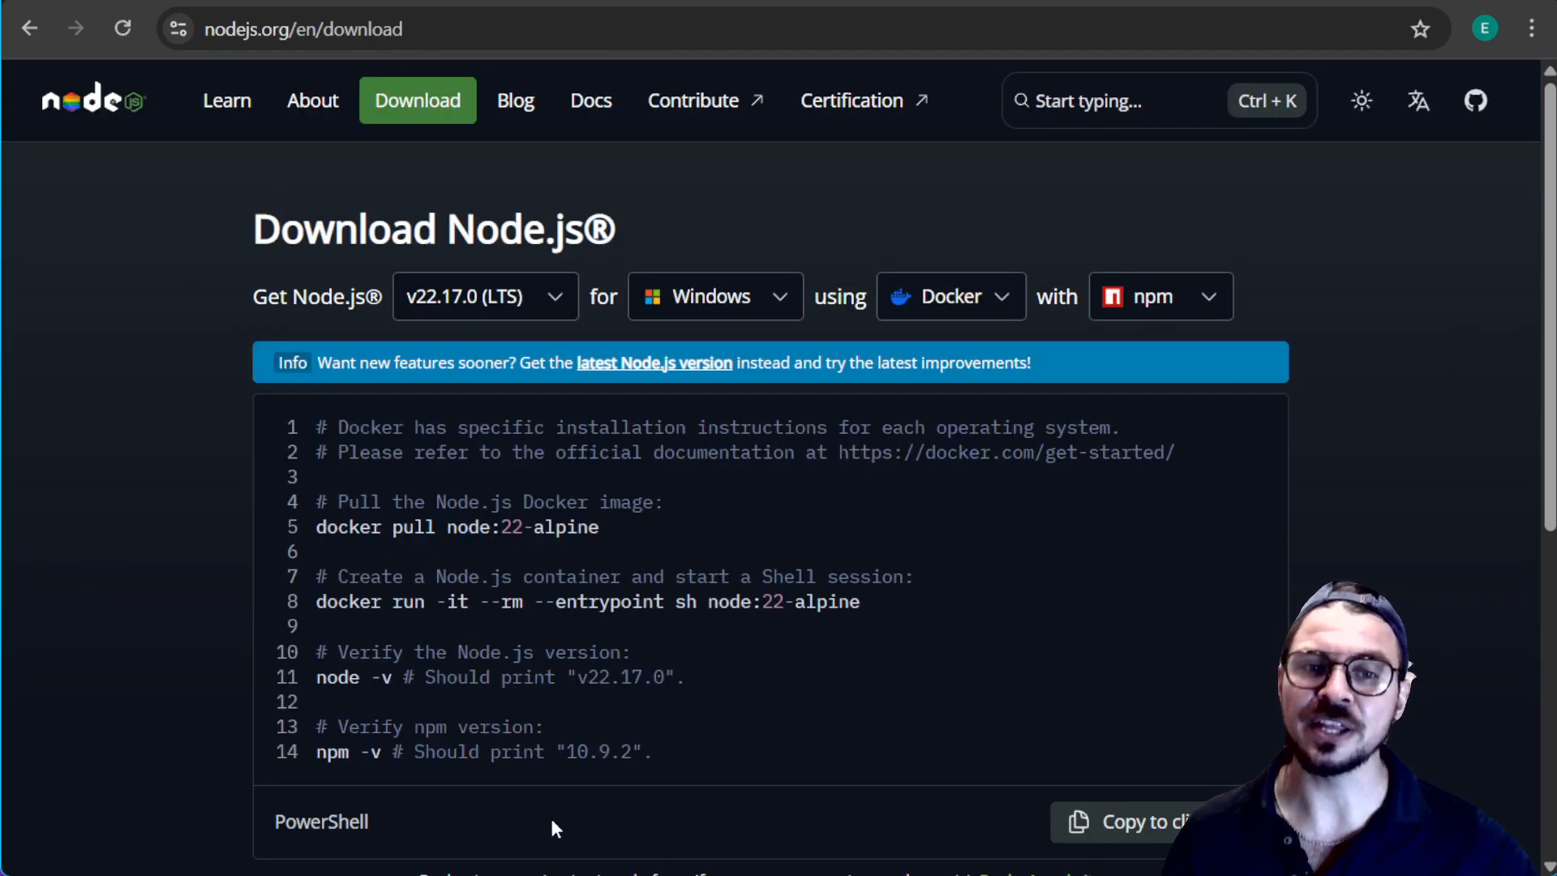
# Step: Select the install commands on the Node.js v22.17.0 download page for Windows
pyautogui.doubleClick(334, 751)
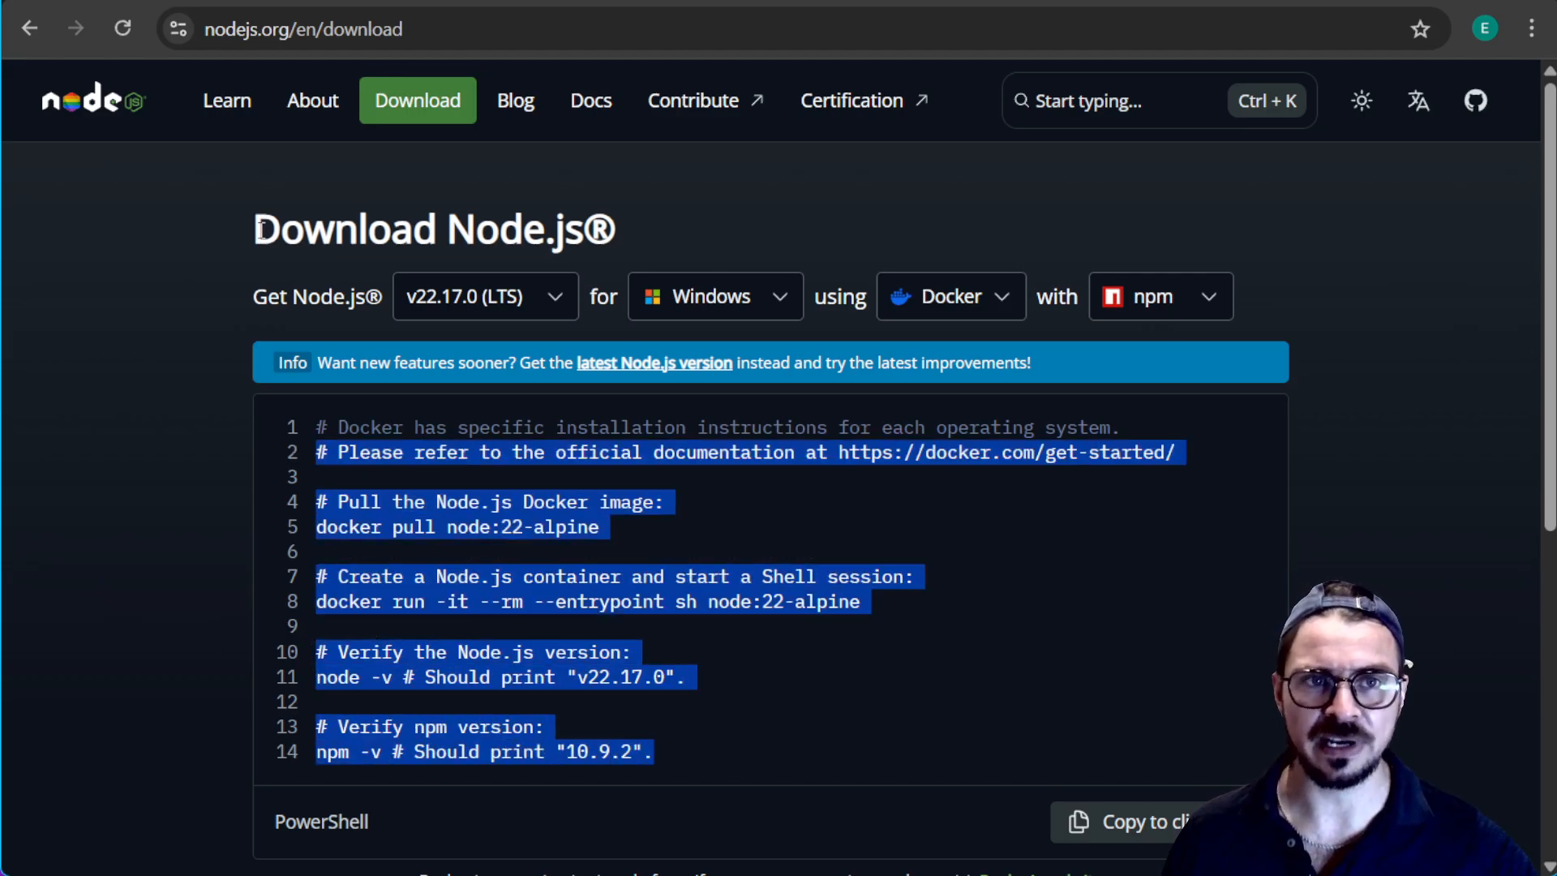
pyautogui.click(531, 550)
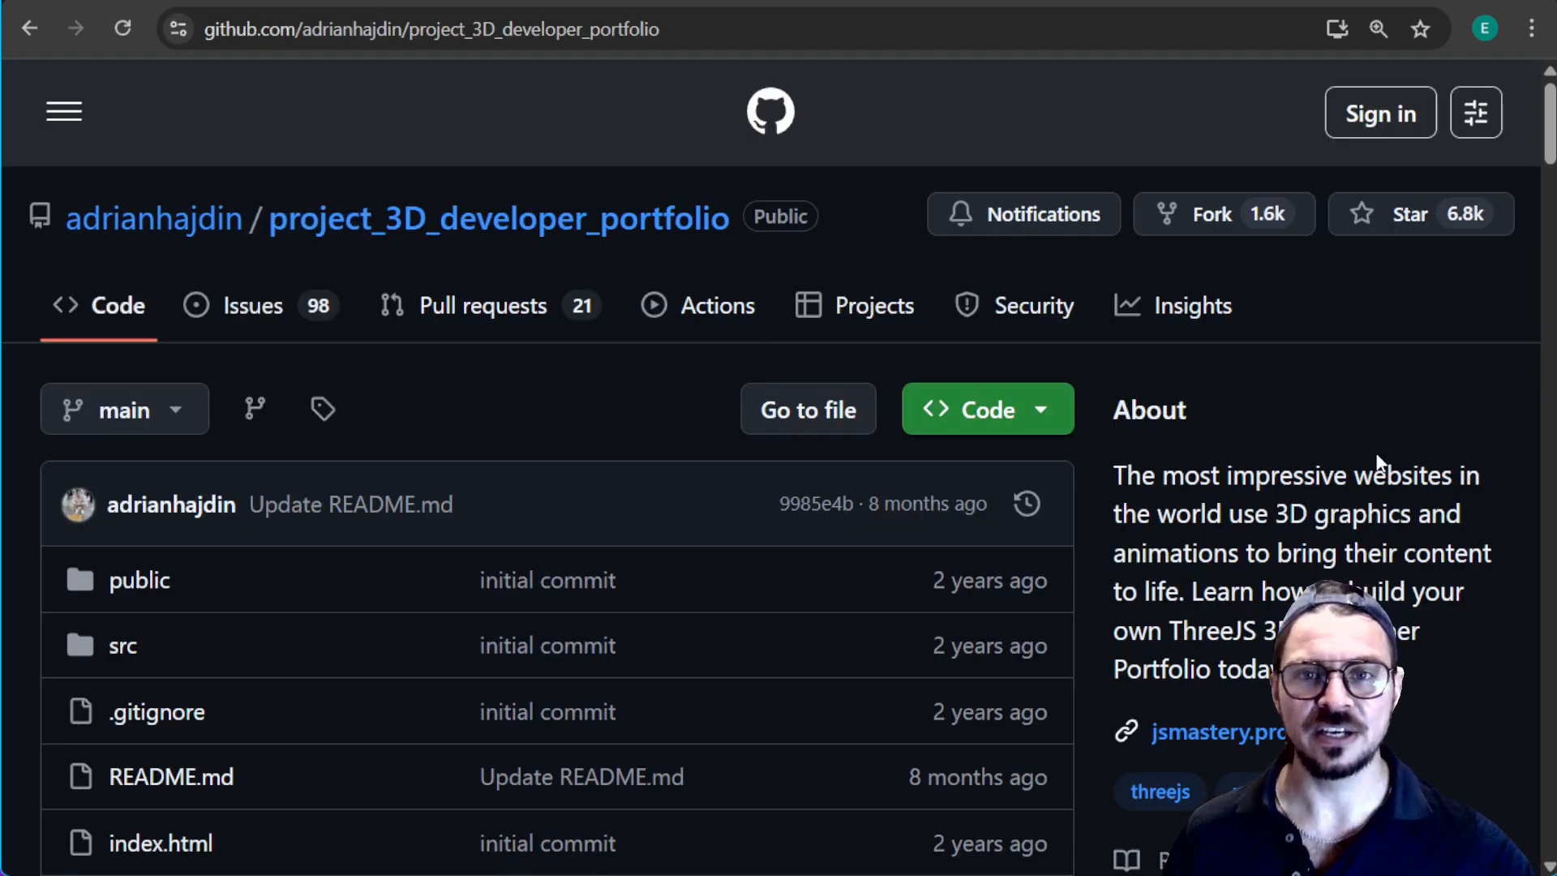
pyautogui.moveTo(1036, 623)
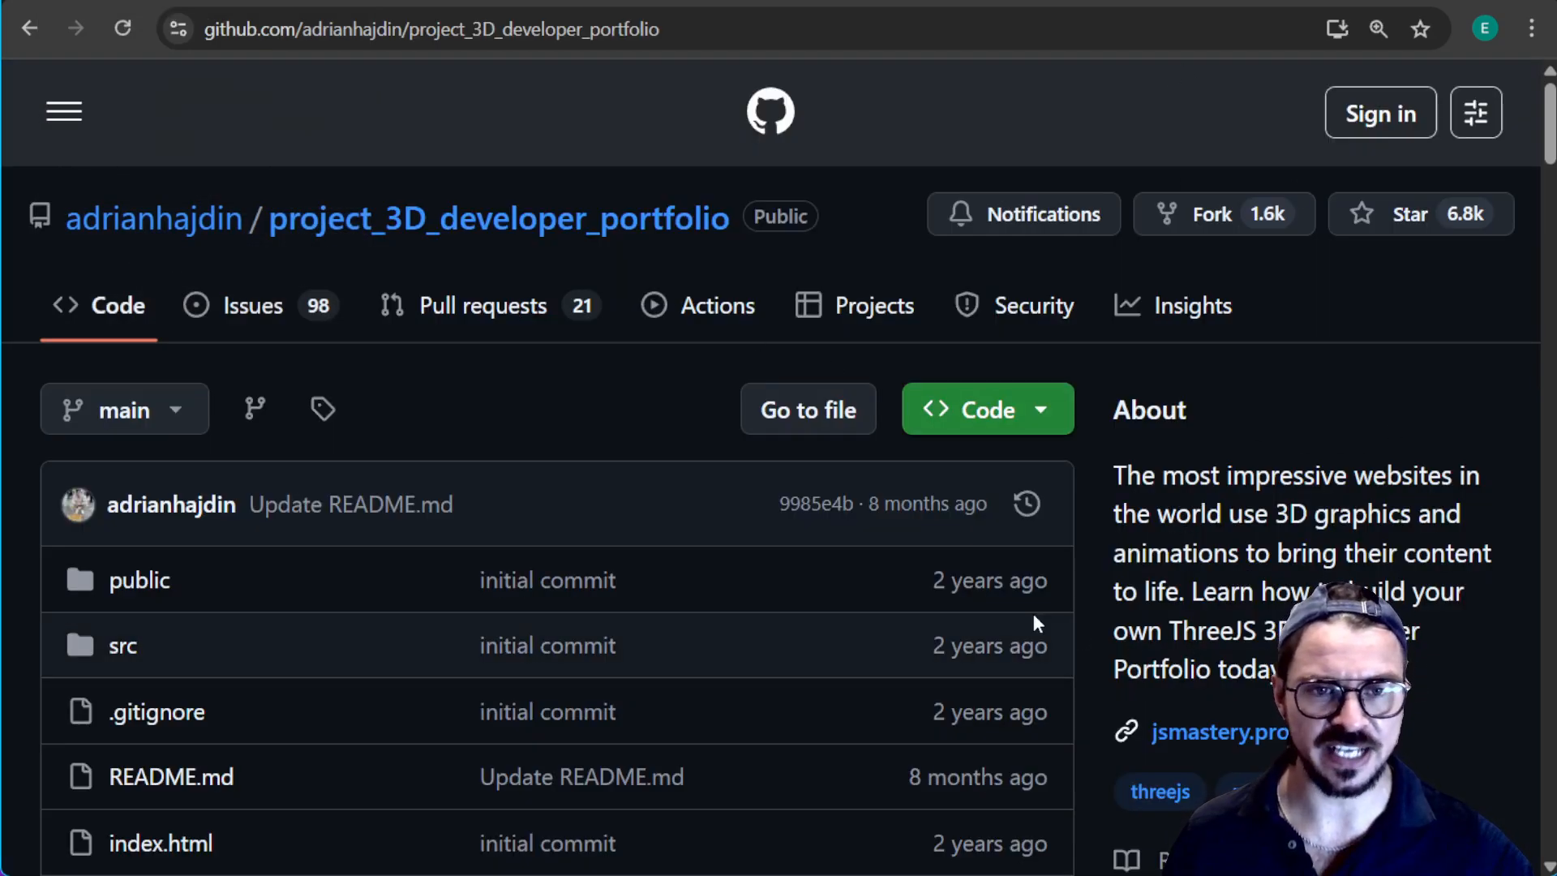
pyautogui.moveTo(1051, 169)
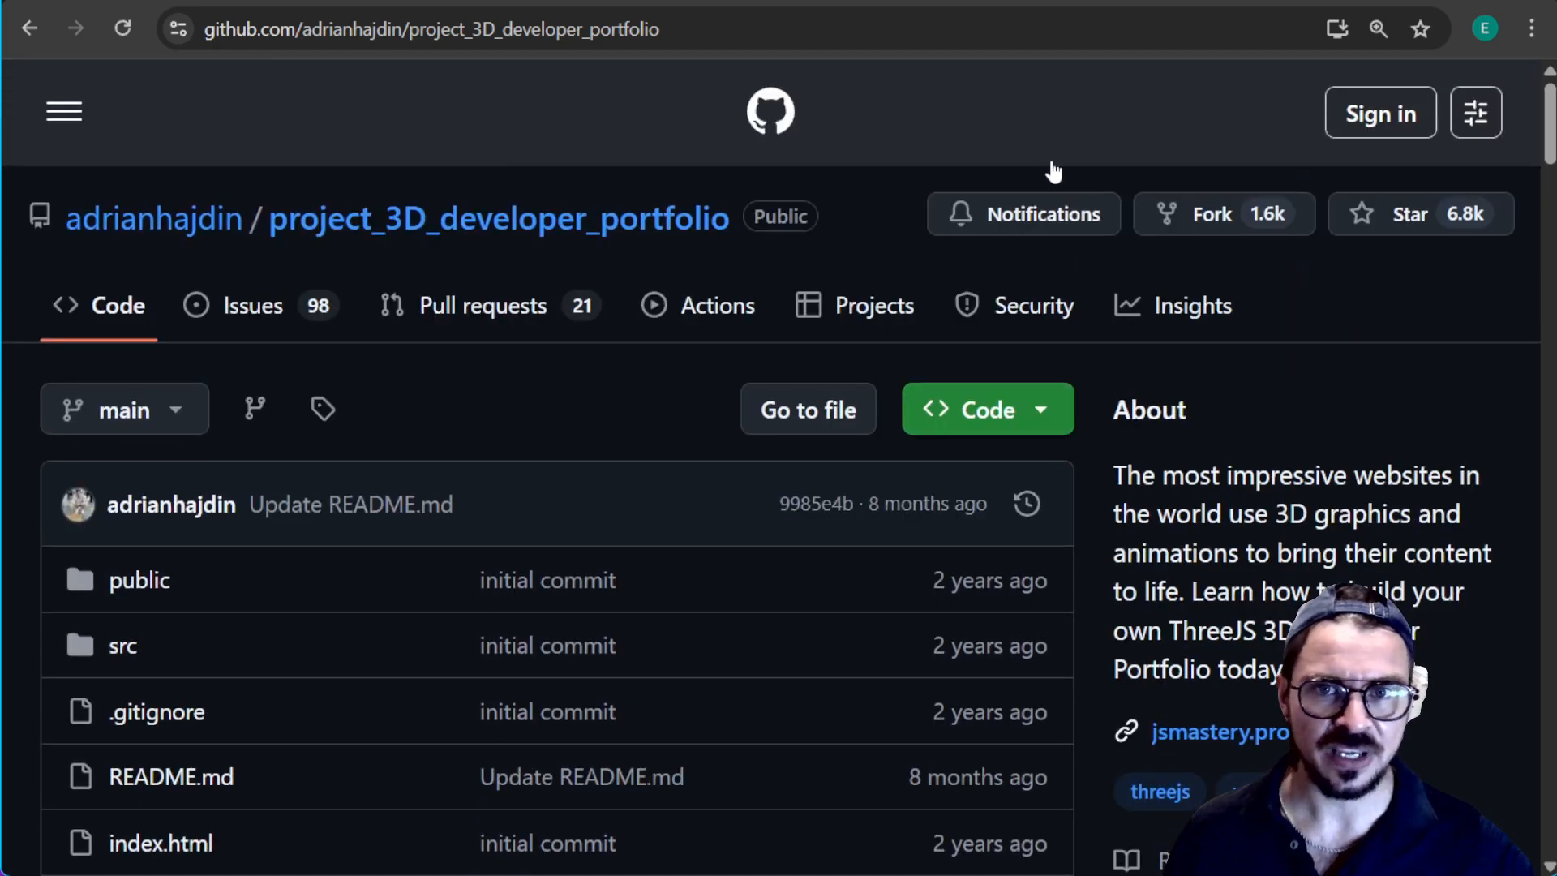
# Step: Launch Command Prompt by entering cmd in the Start menu search
pyautogui.scroll(-3)
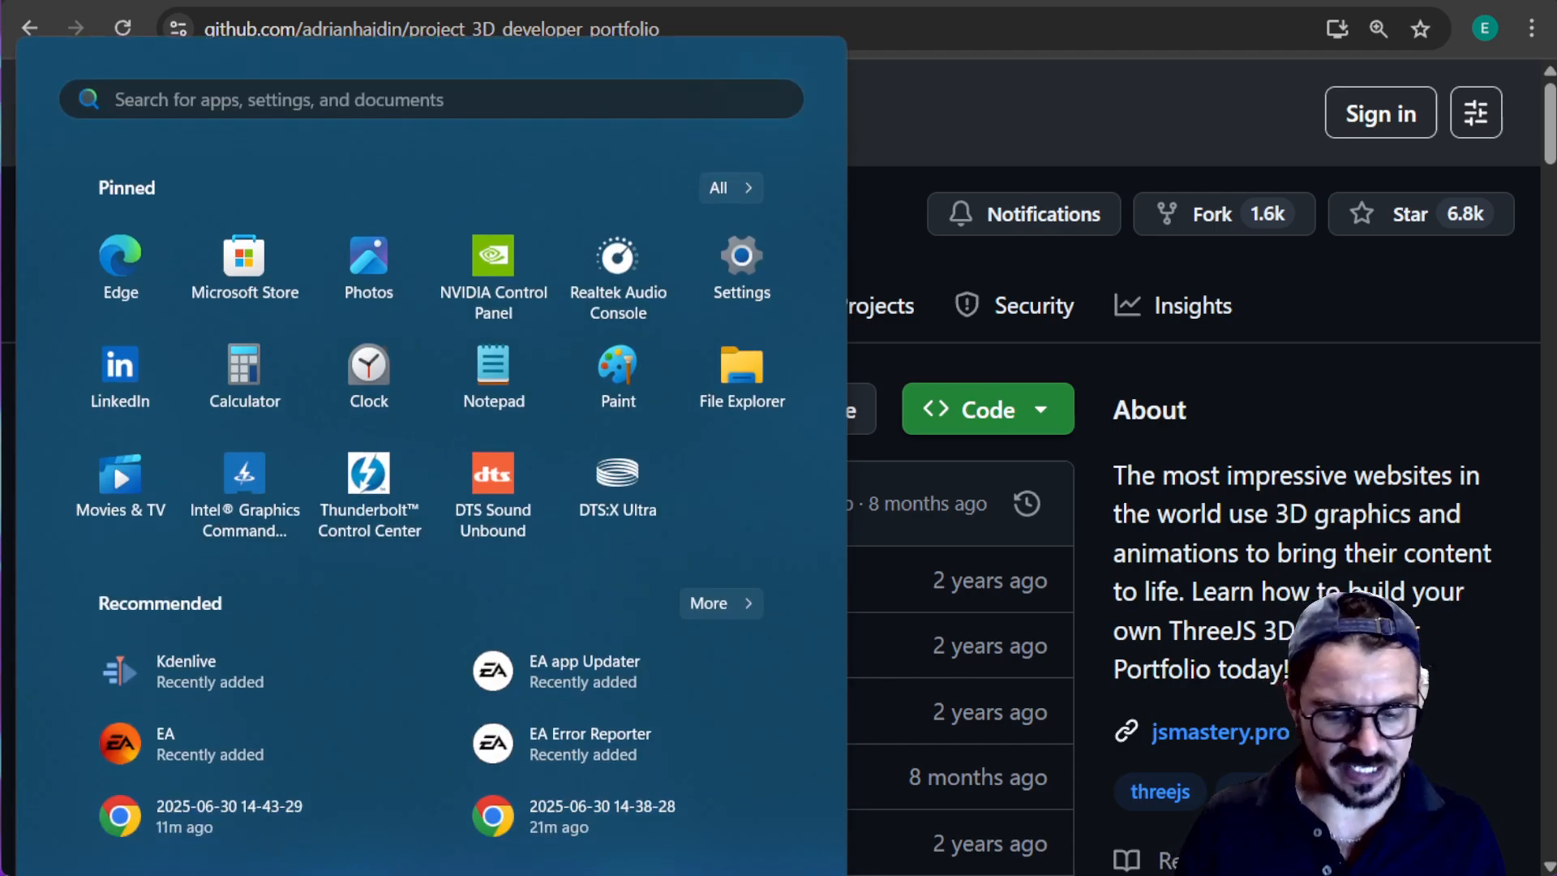
pyautogui.write('cmd')
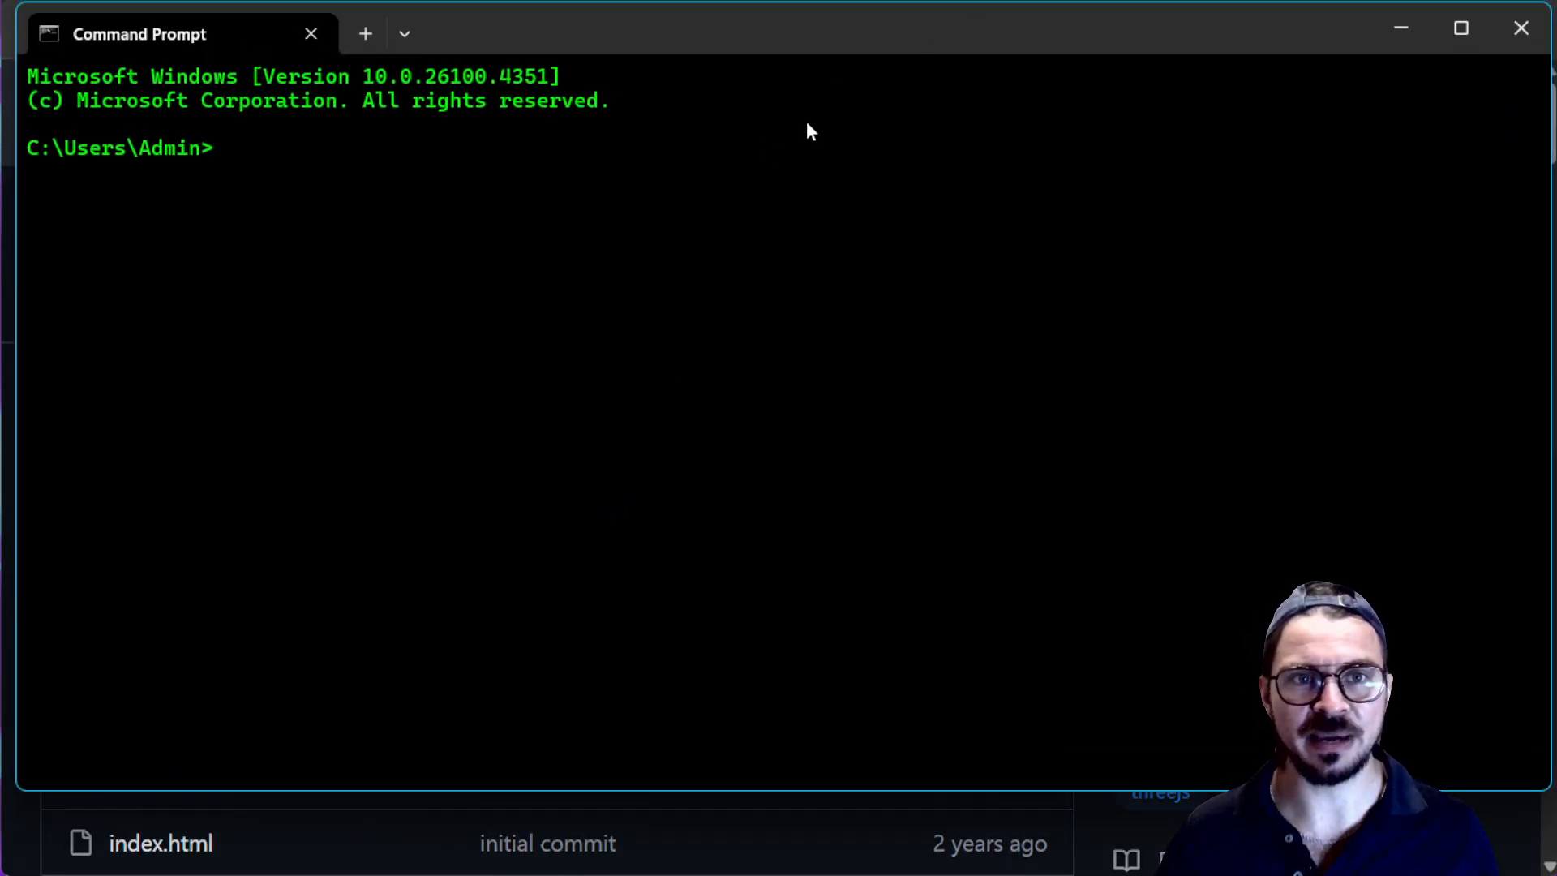
pyautogui.moveTo(957, 409)
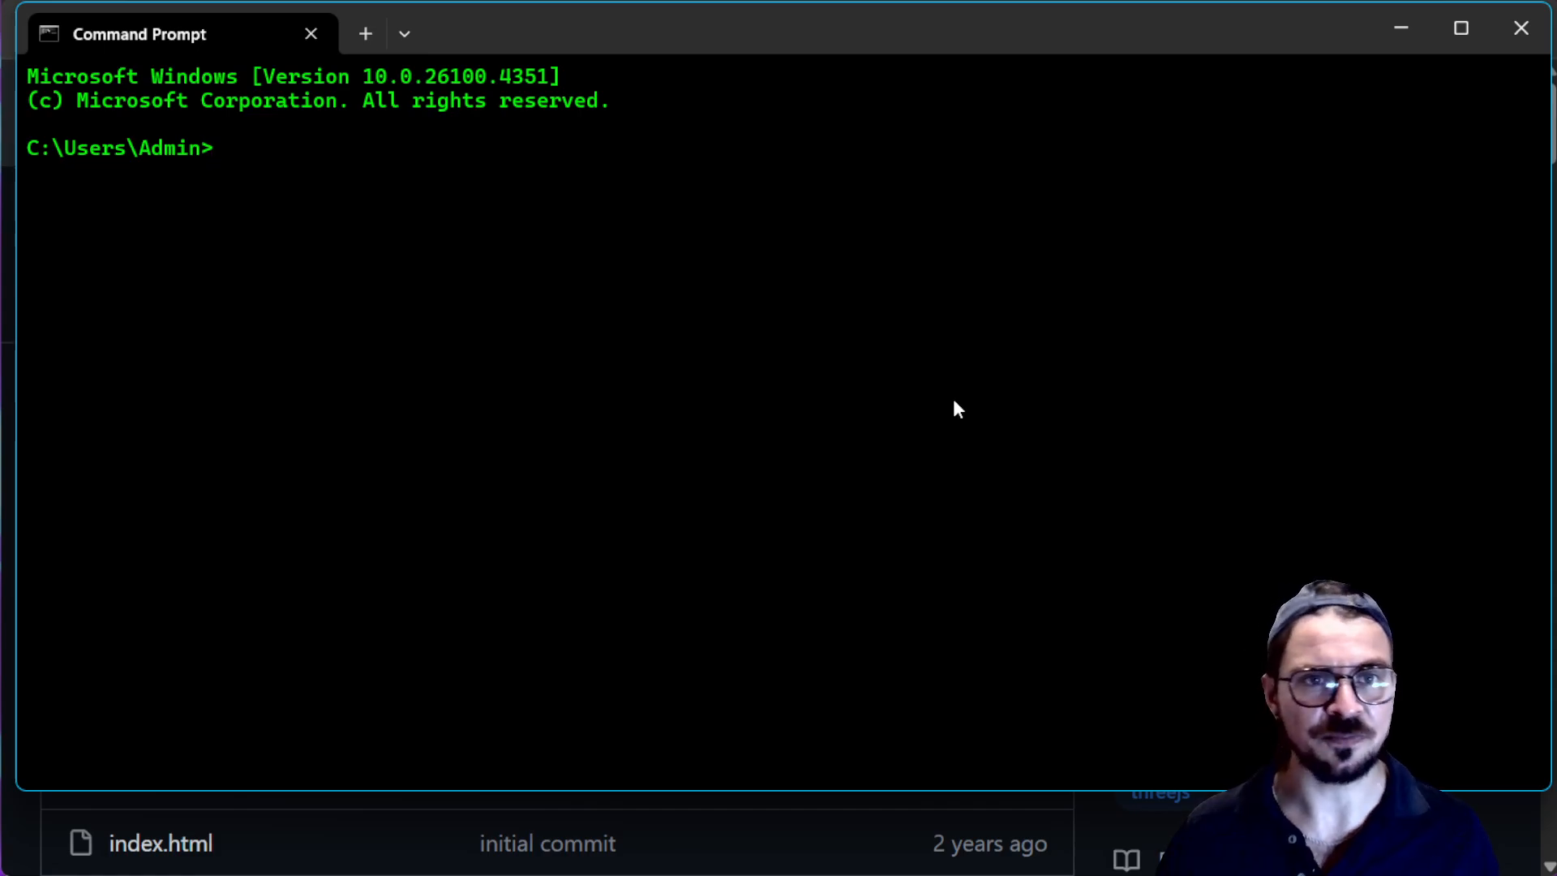
# Step: Create a test folder with mkdir, cd into it, and check it in File Explorer
pyautogui.write('mkdir test')
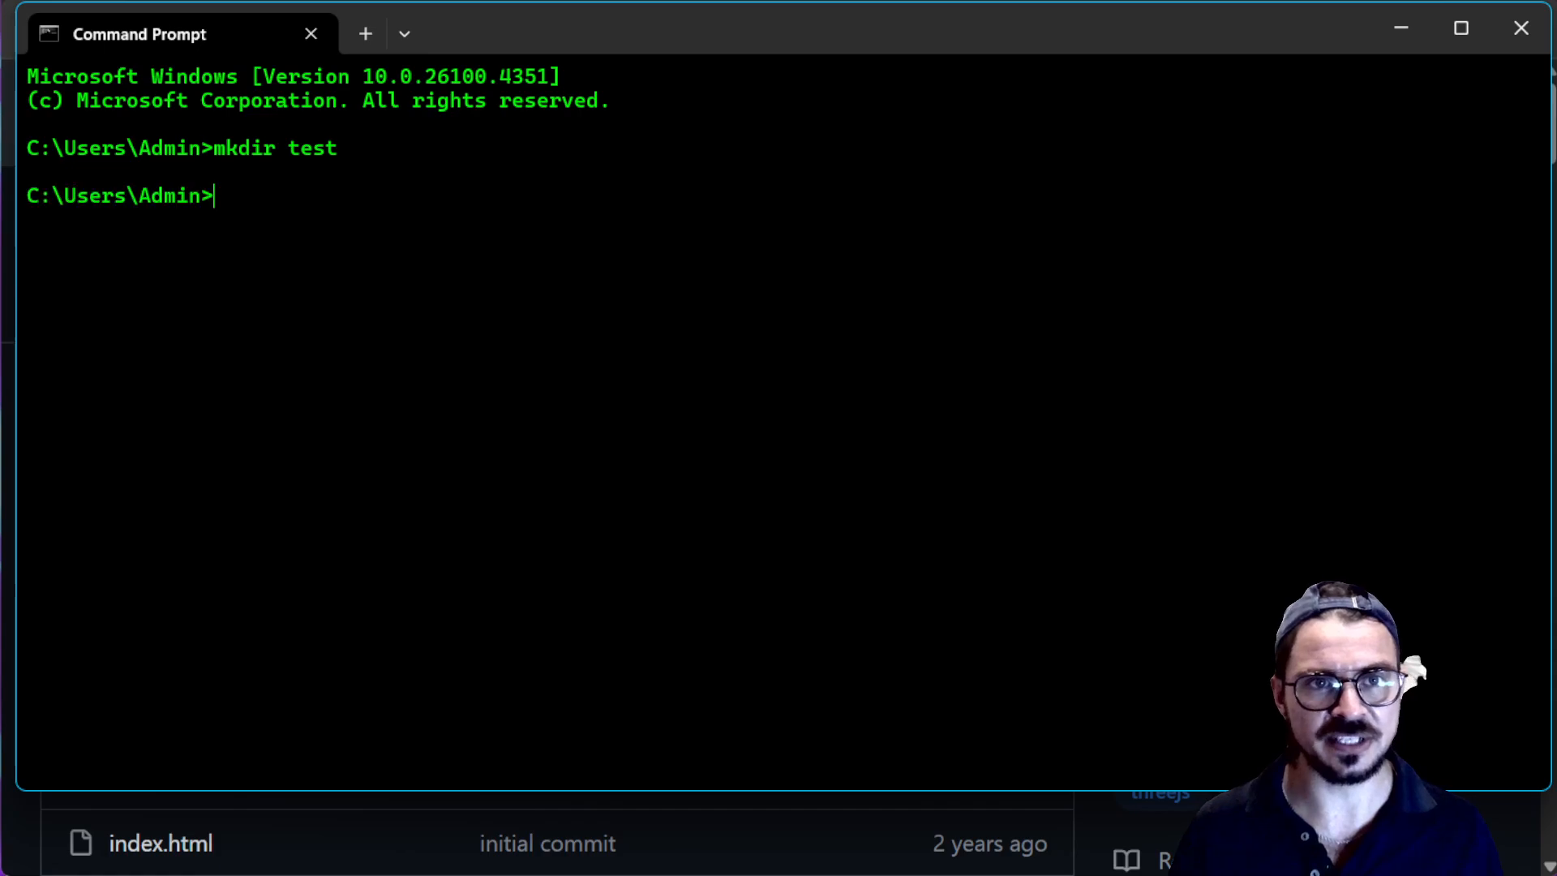
pyautogui.write('cd test')
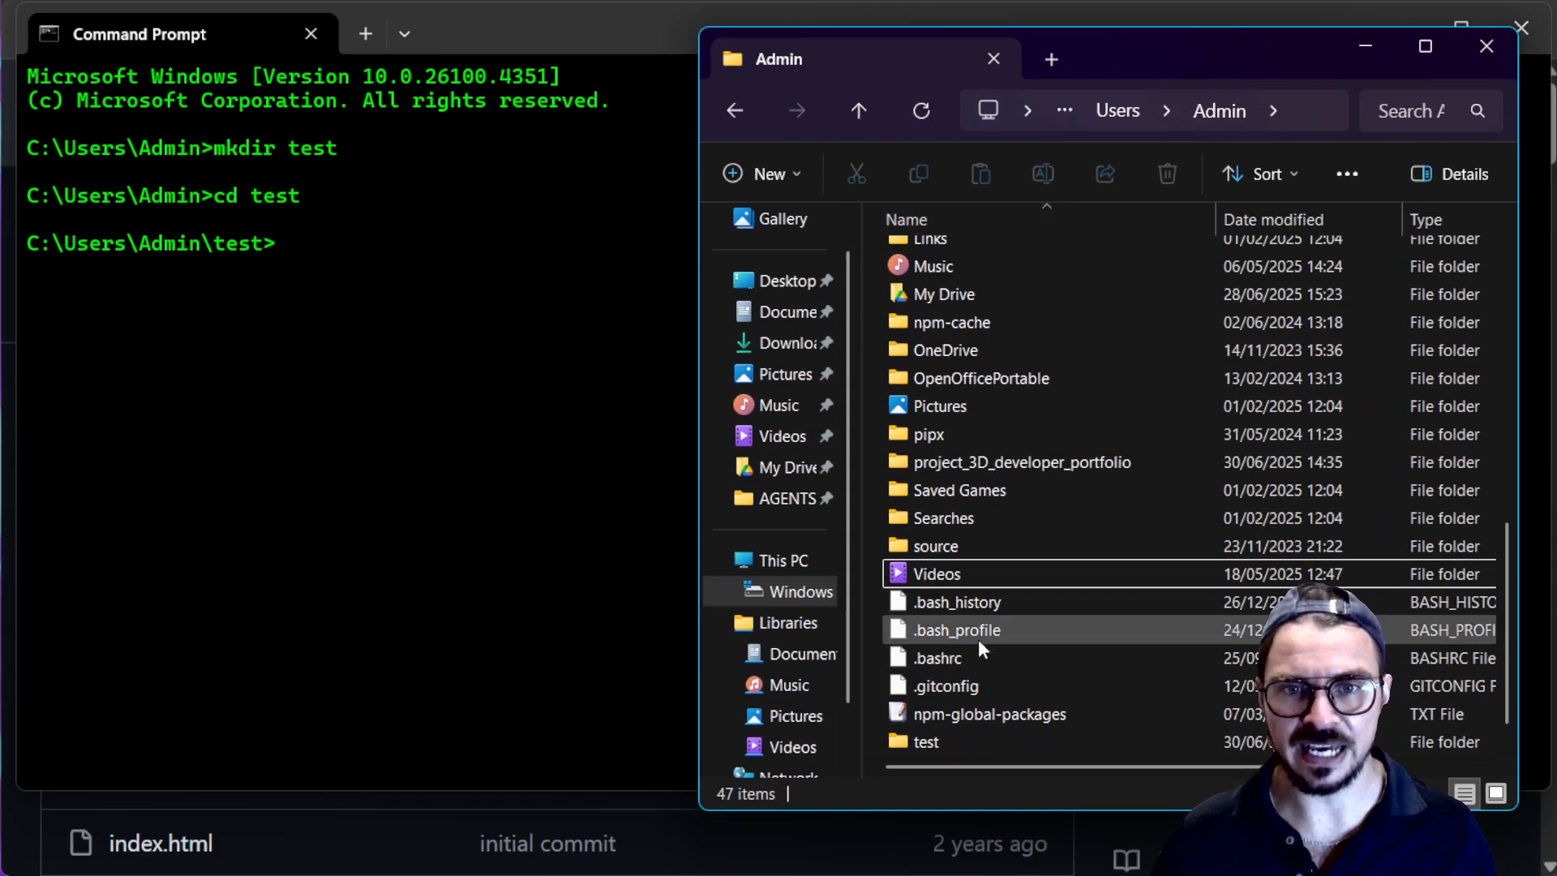
pyautogui.doubleClick(923, 741)
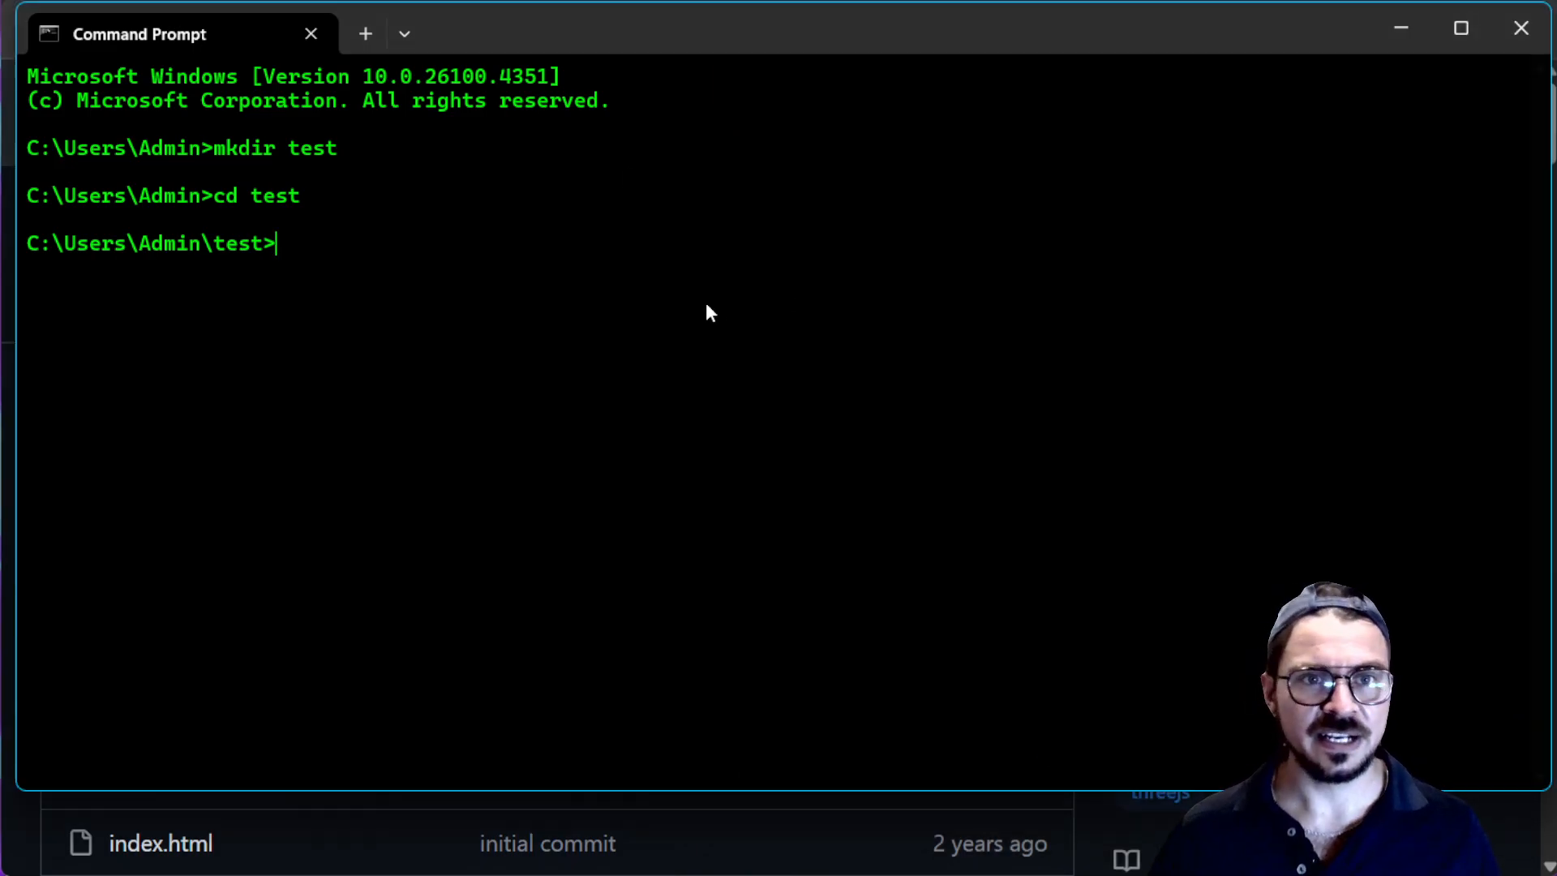
# Step: Begin the git clone command at the prompt inside the test folder
pyautogui.write('clon')
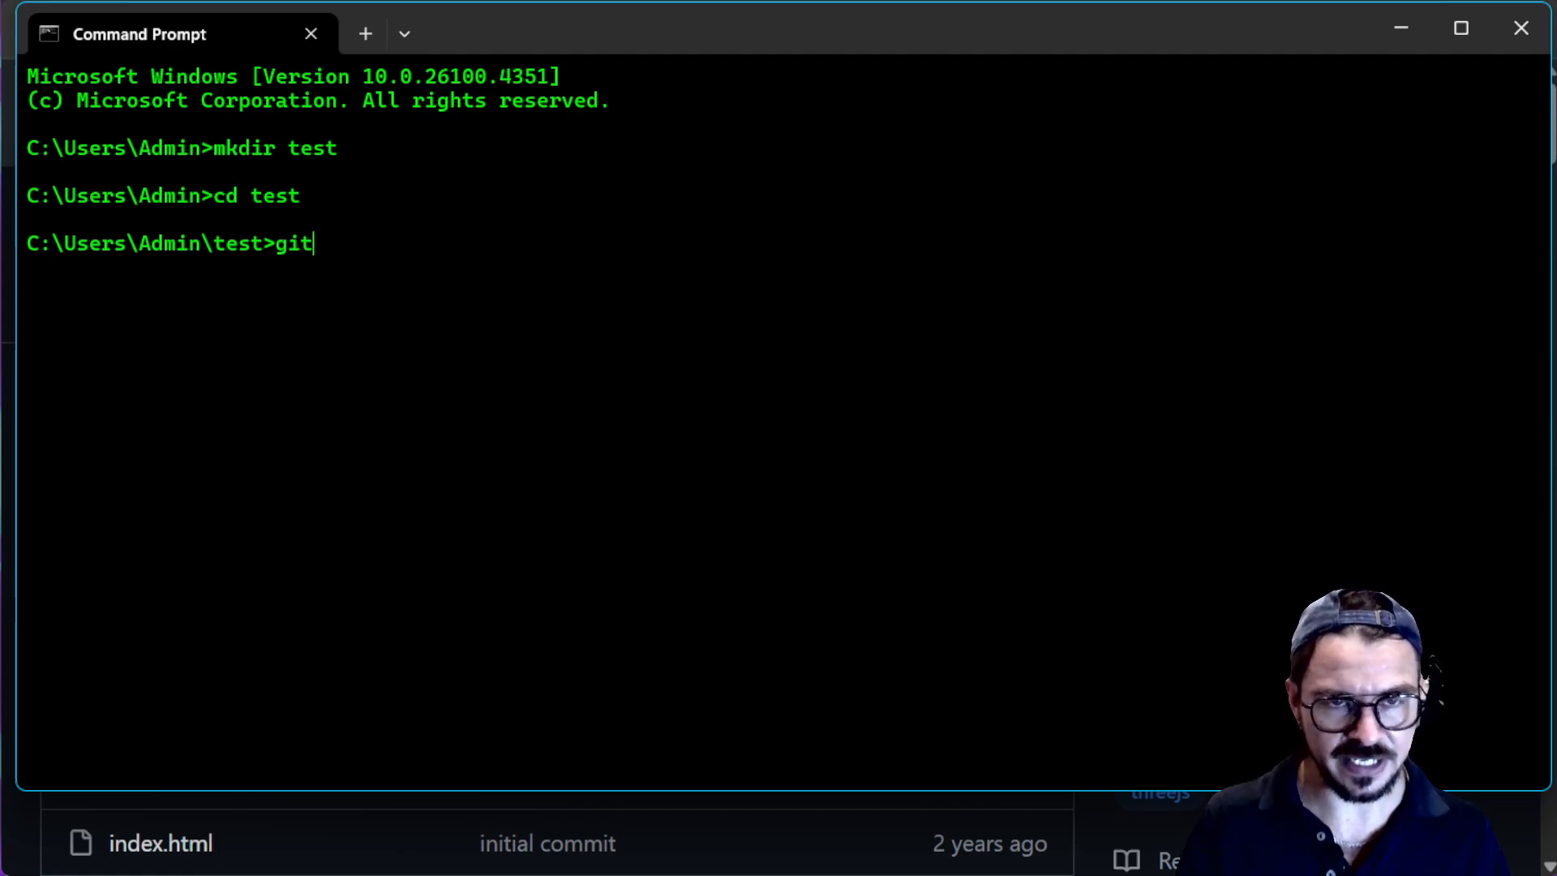
pyautogui.write('clone')
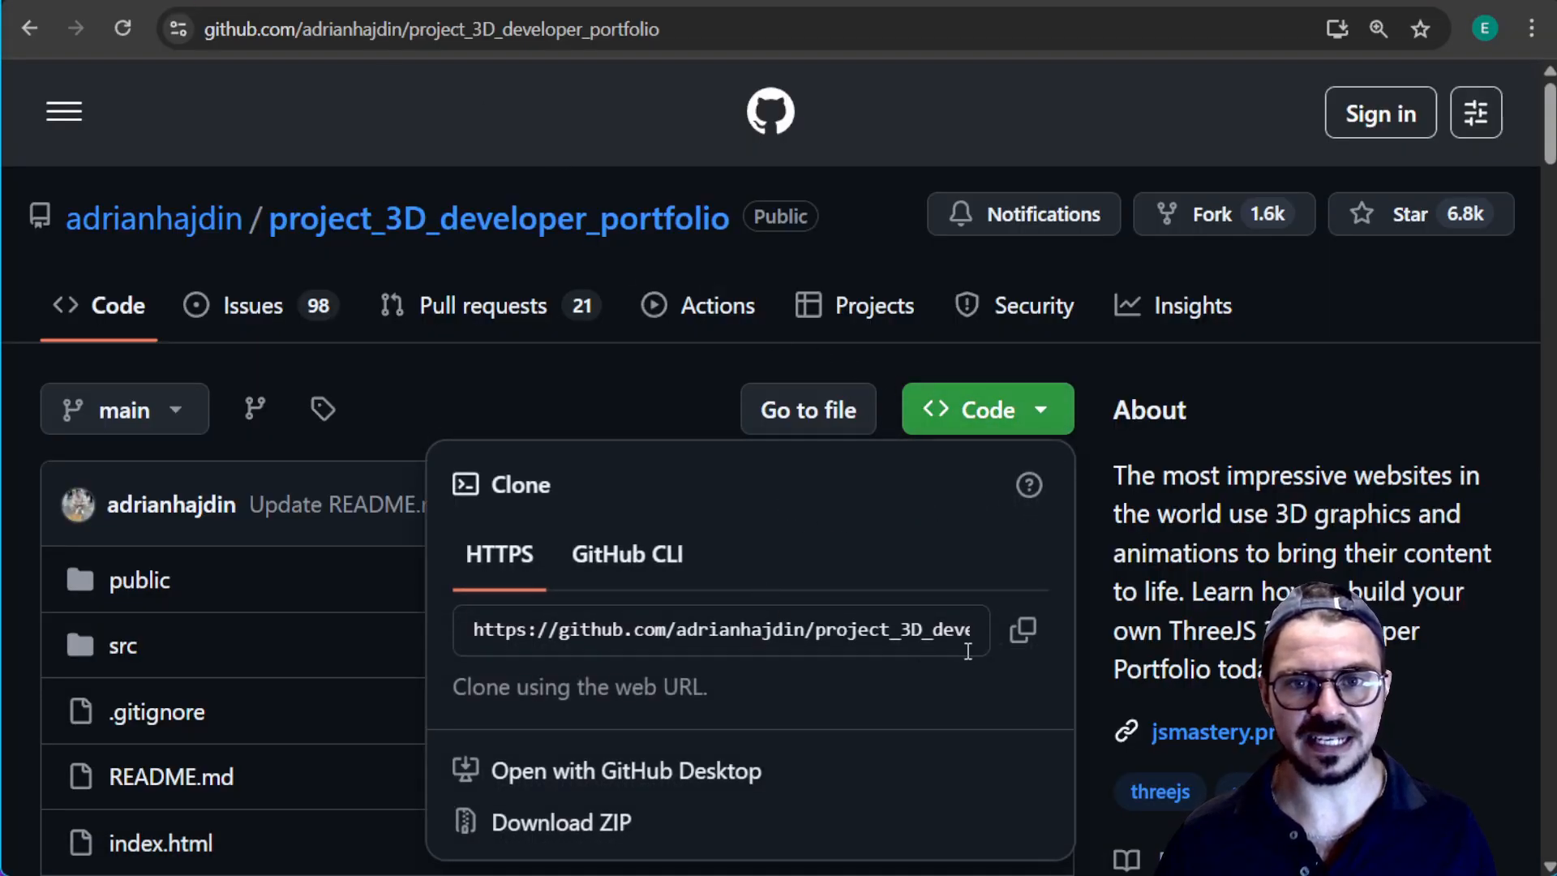
pyautogui.click(1022, 630)
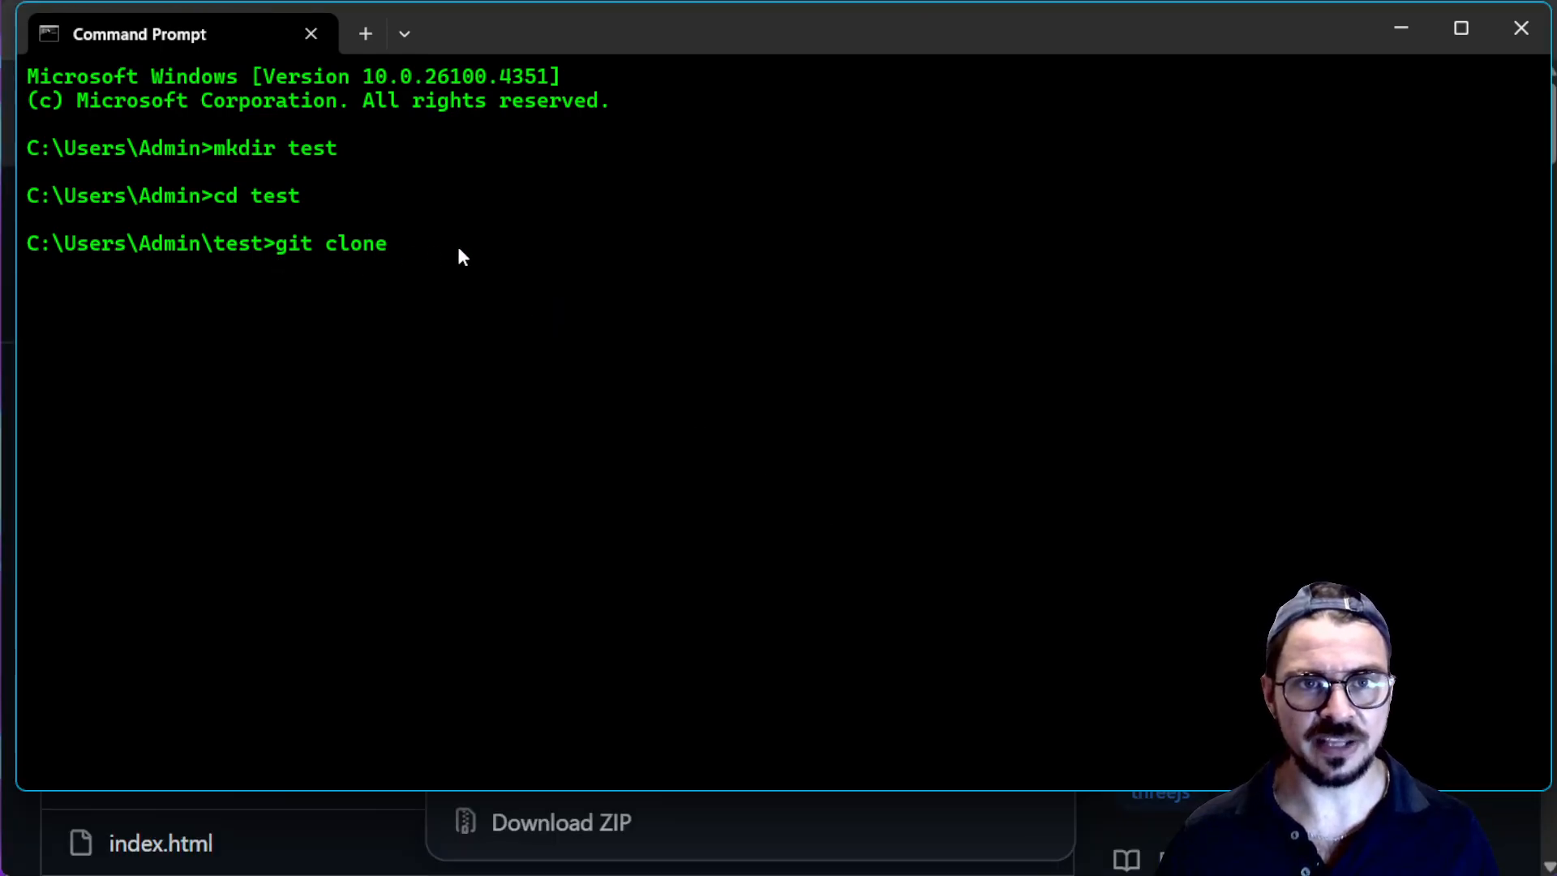
pyautogui.write('https://github.com/adrianhajdin/project_3D_developer_portfolio.git')
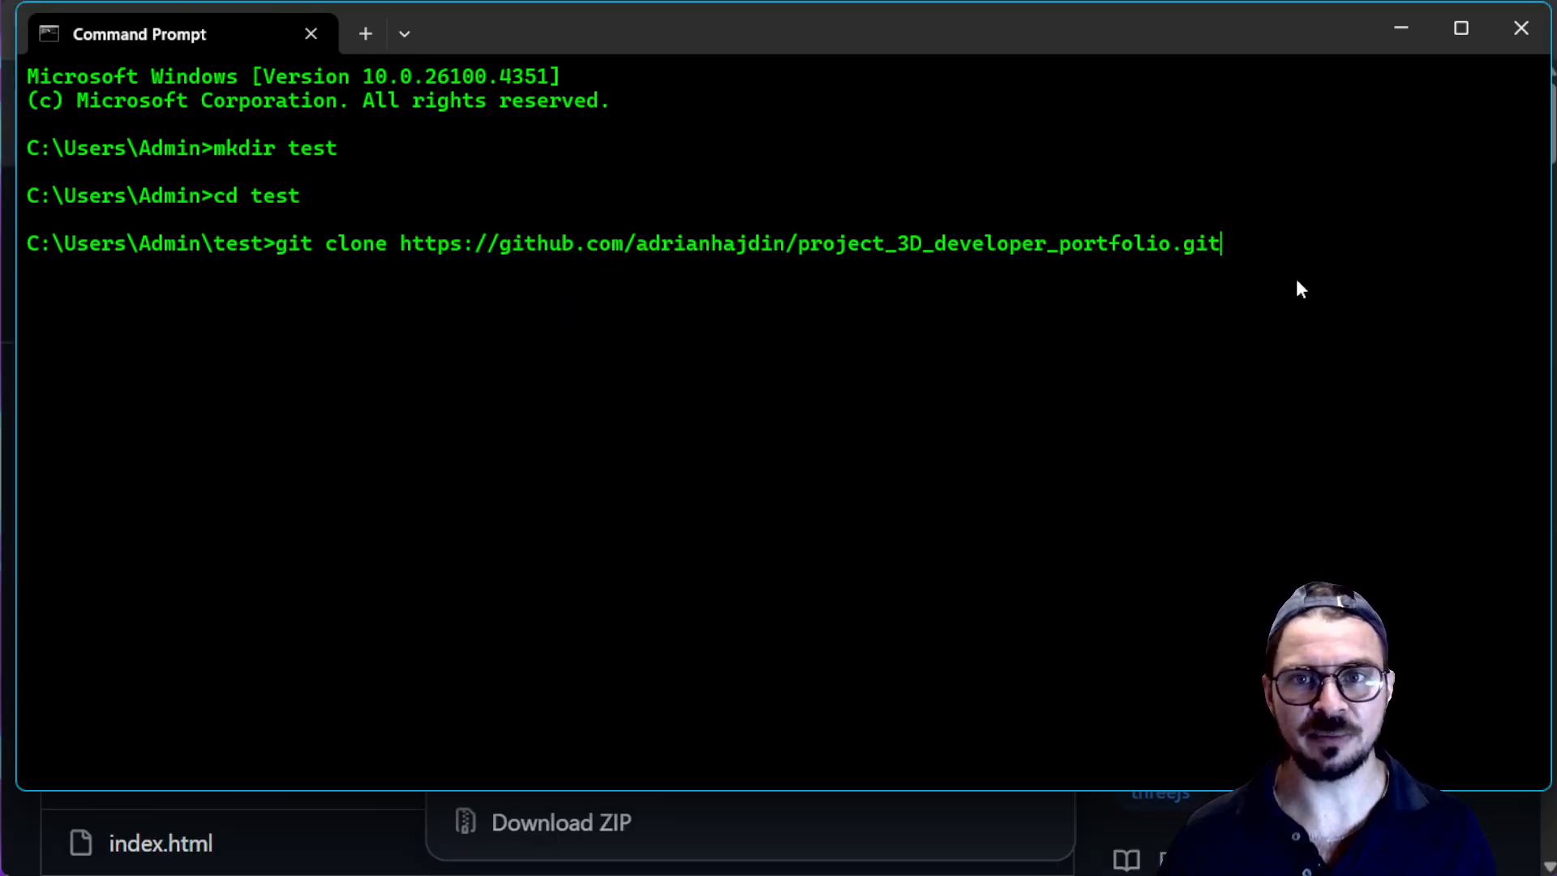
pyautogui.press('Enter')
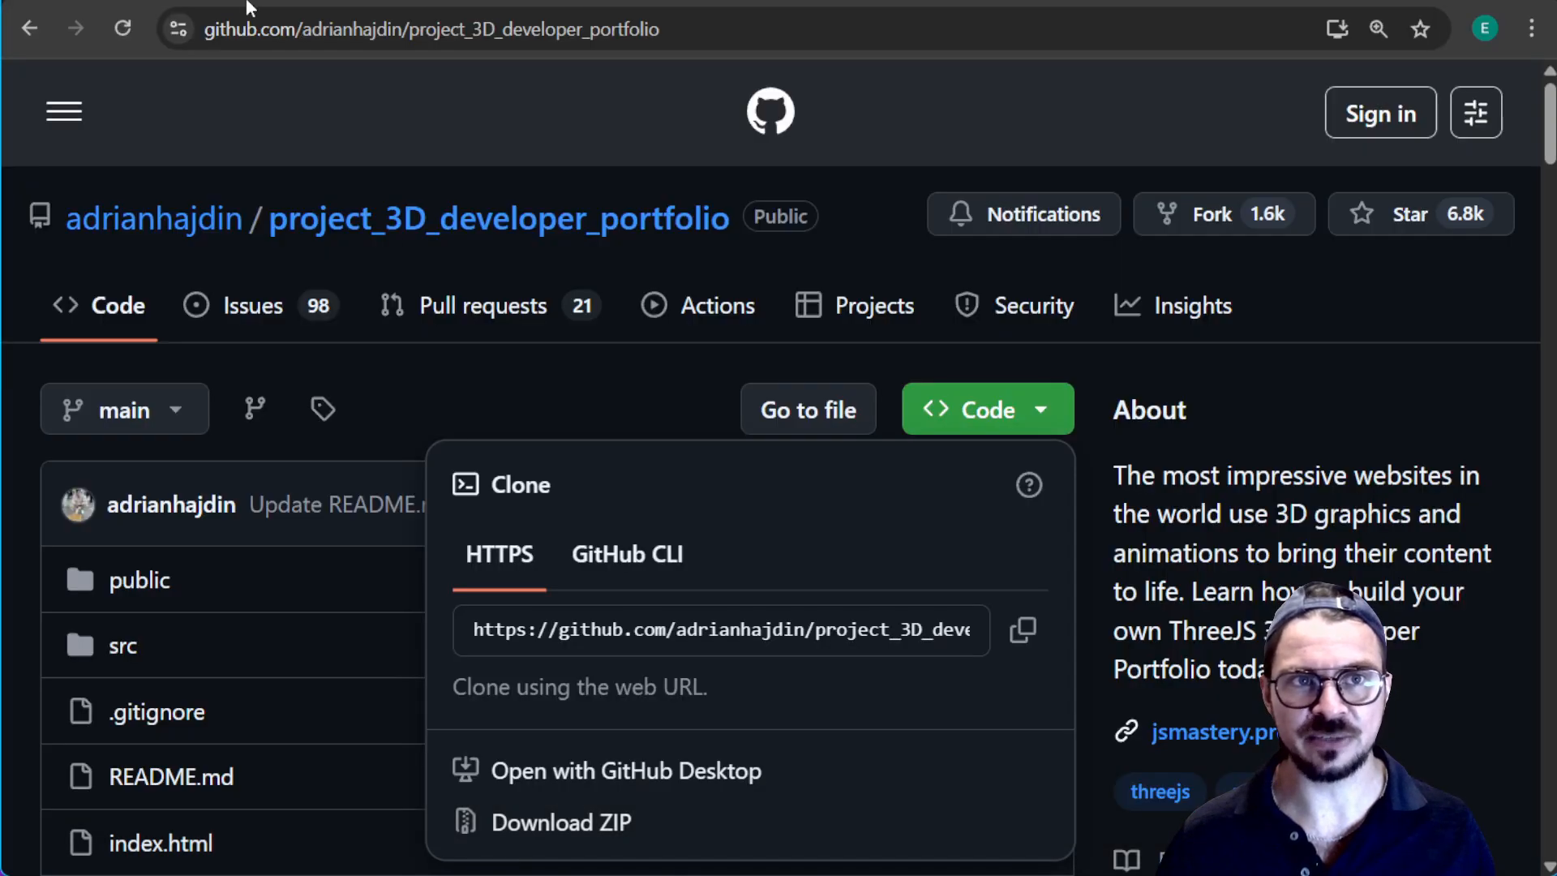
pyautogui.scroll(-3)
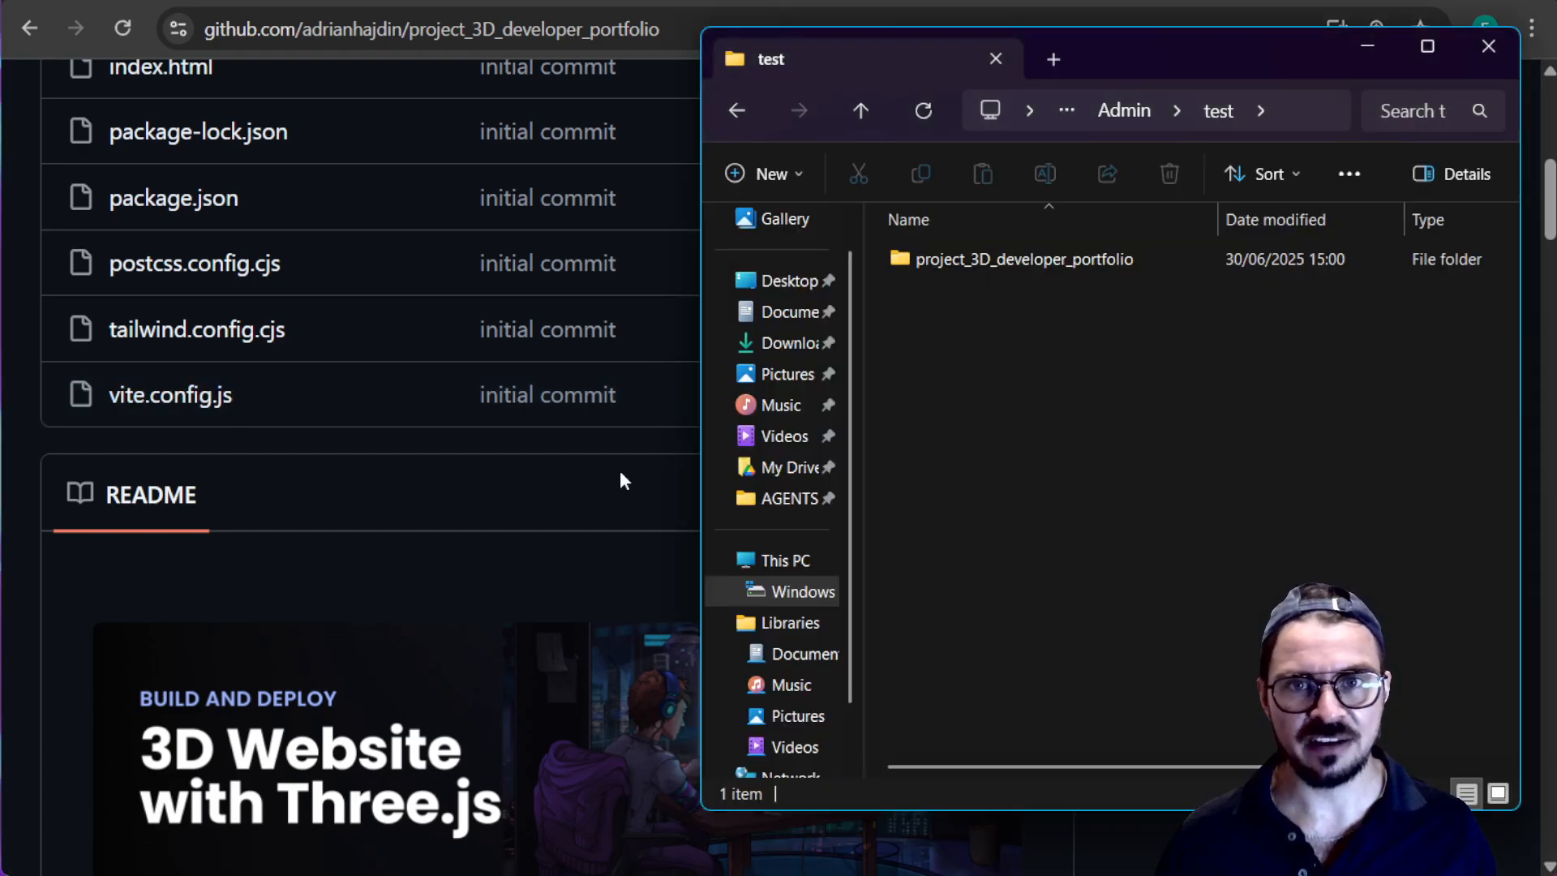
pyautogui.doubleClick(1024, 259)
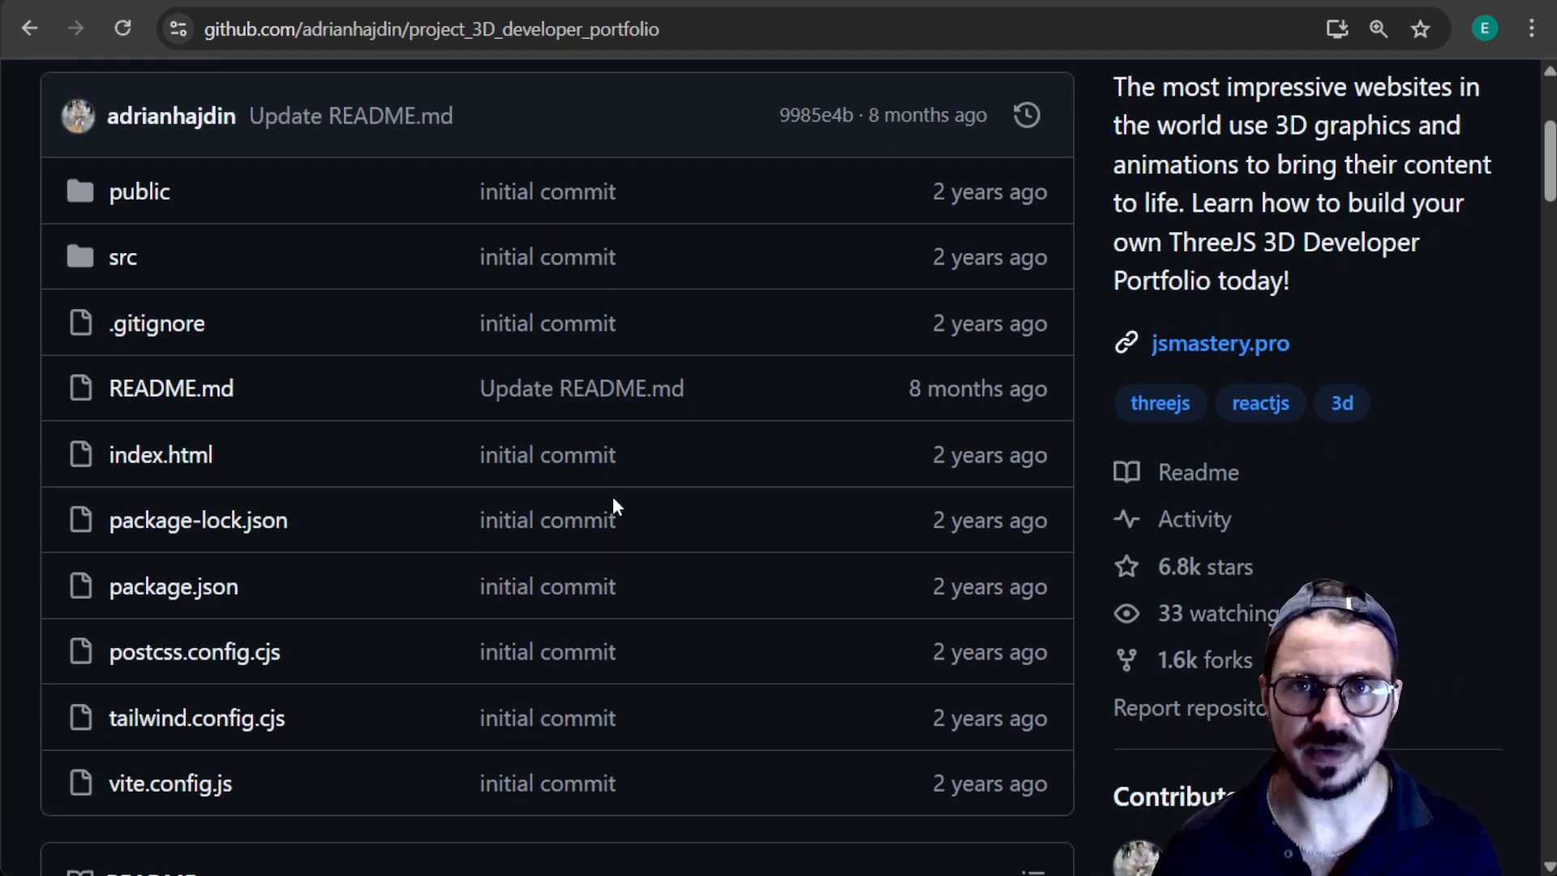
pyautogui.write('nodejs.org/en/download')
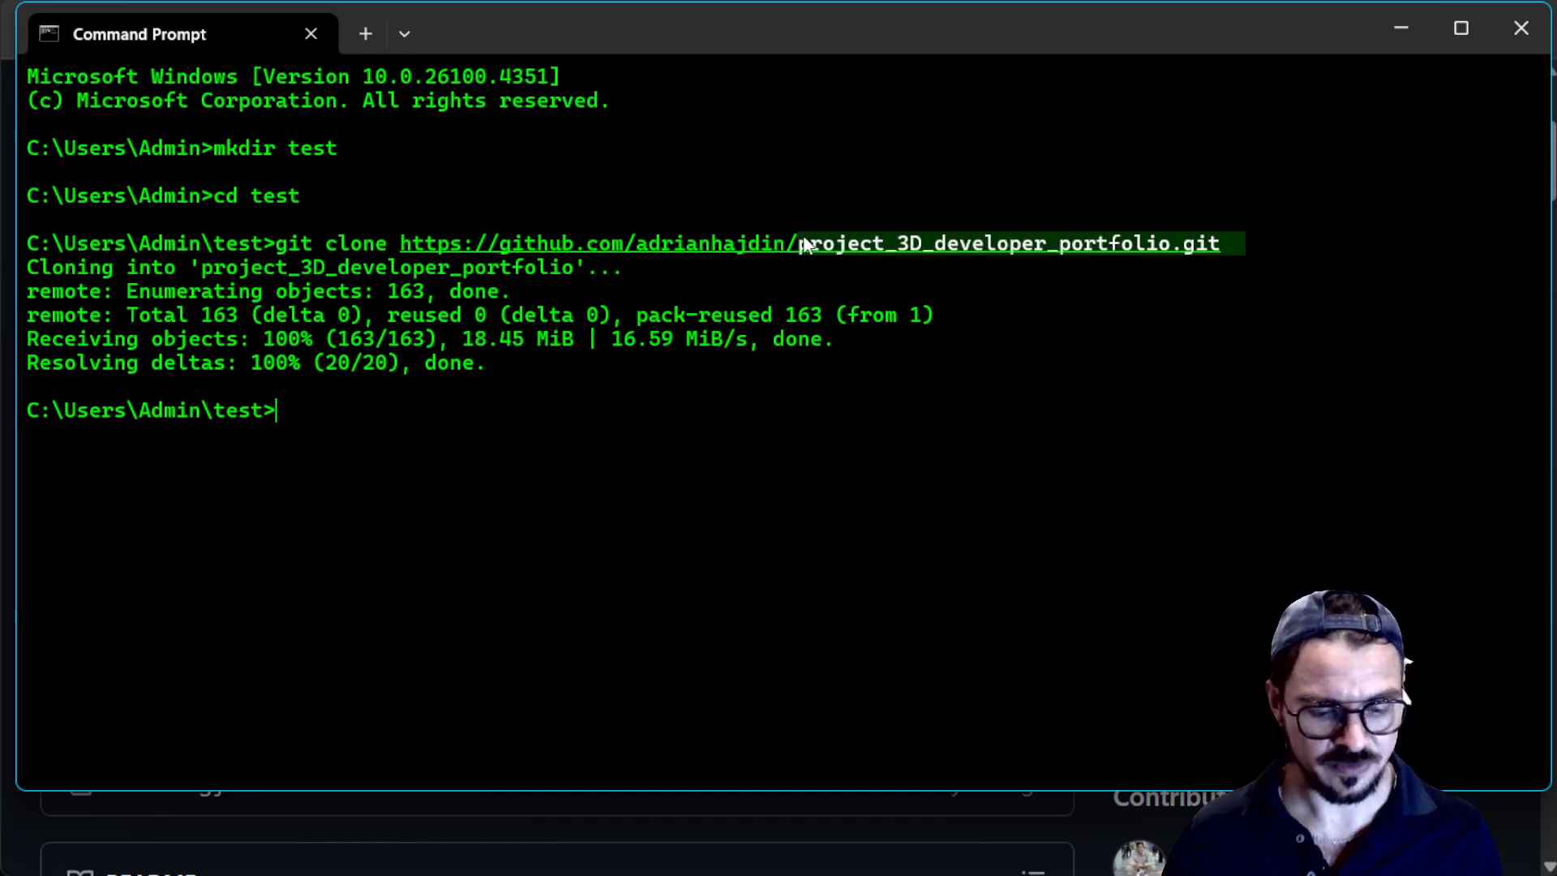
# Step: cd into project_3D_developer_portfolio (dropping the .git suffix) and run npm install
pyautogui.write('cd project_3D_developer_portfolio.git')
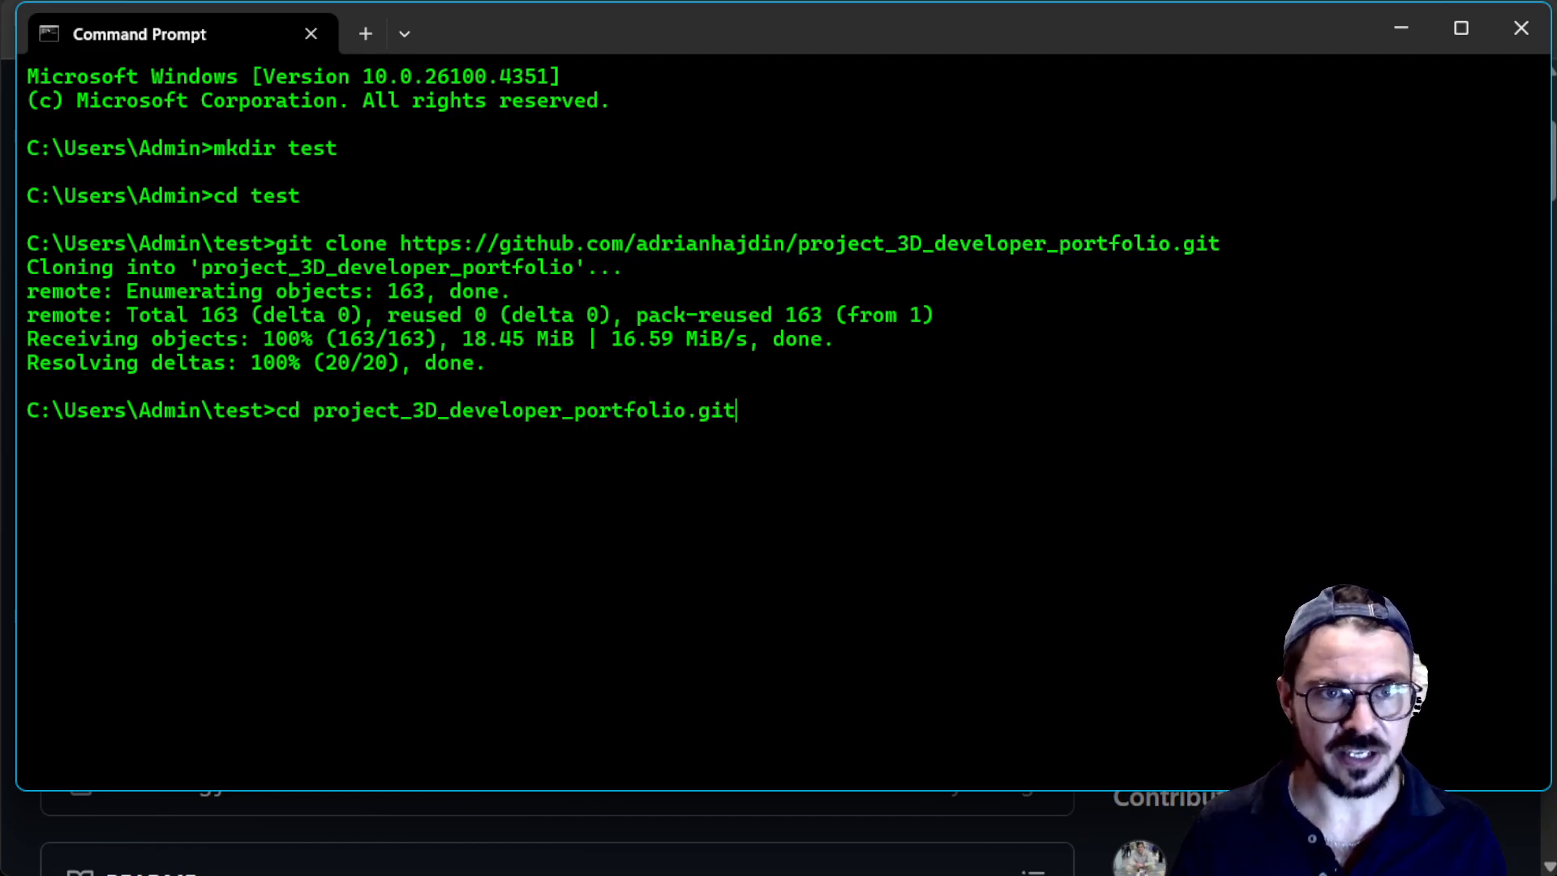
pyautogui.press('BackSpace')
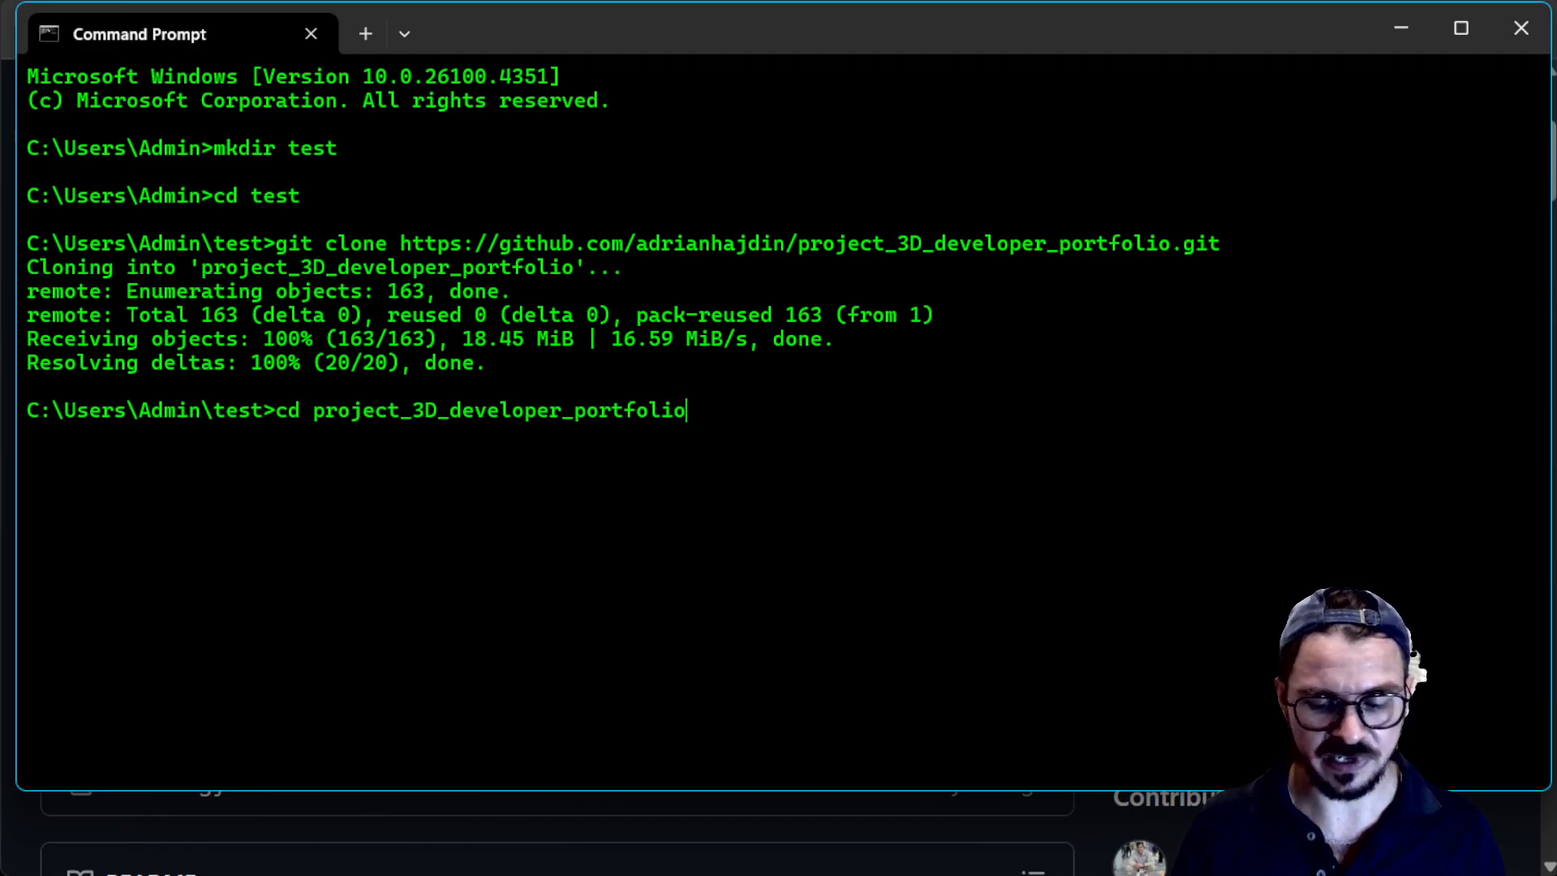
pyautogui.write('np')
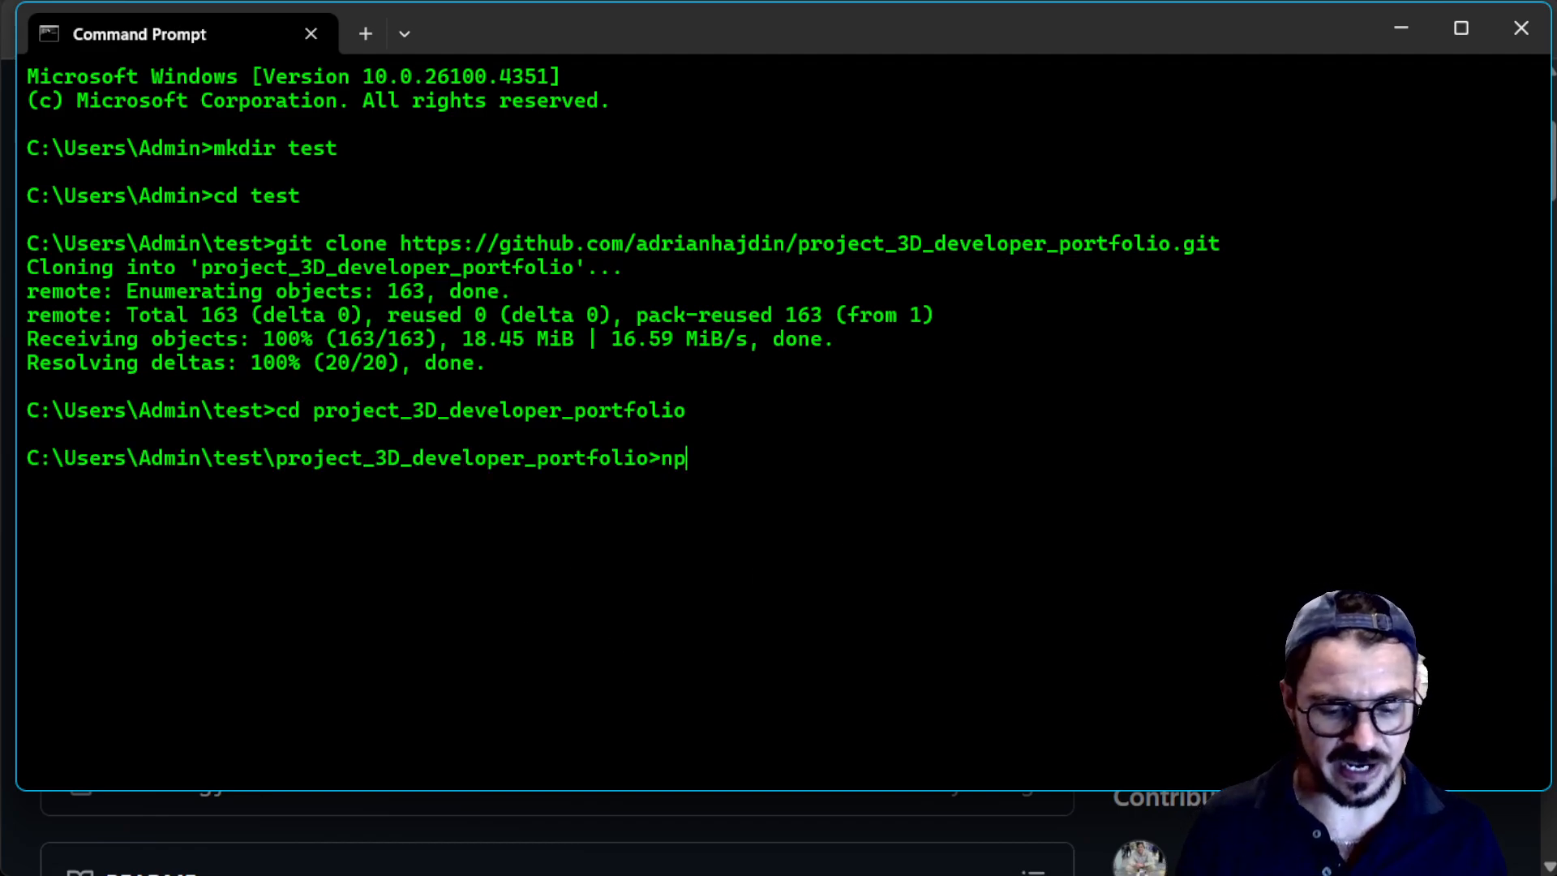
pyautogui.write('m install')
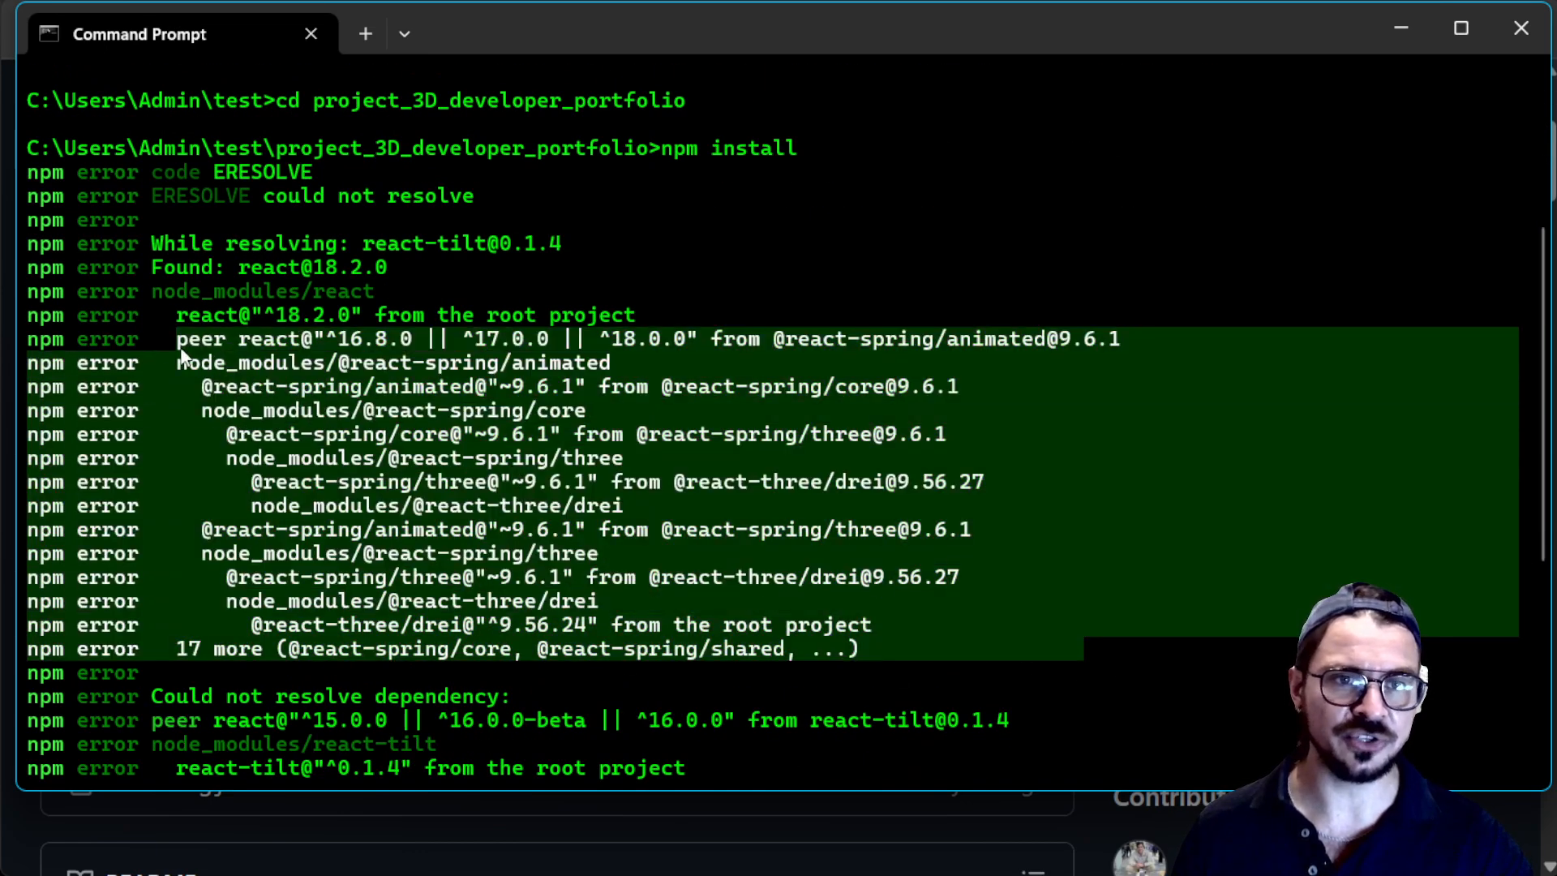
# Step: Review the ERESOLVE error output and rerun the install as npm install --force
pyautogui.scroll(-3)
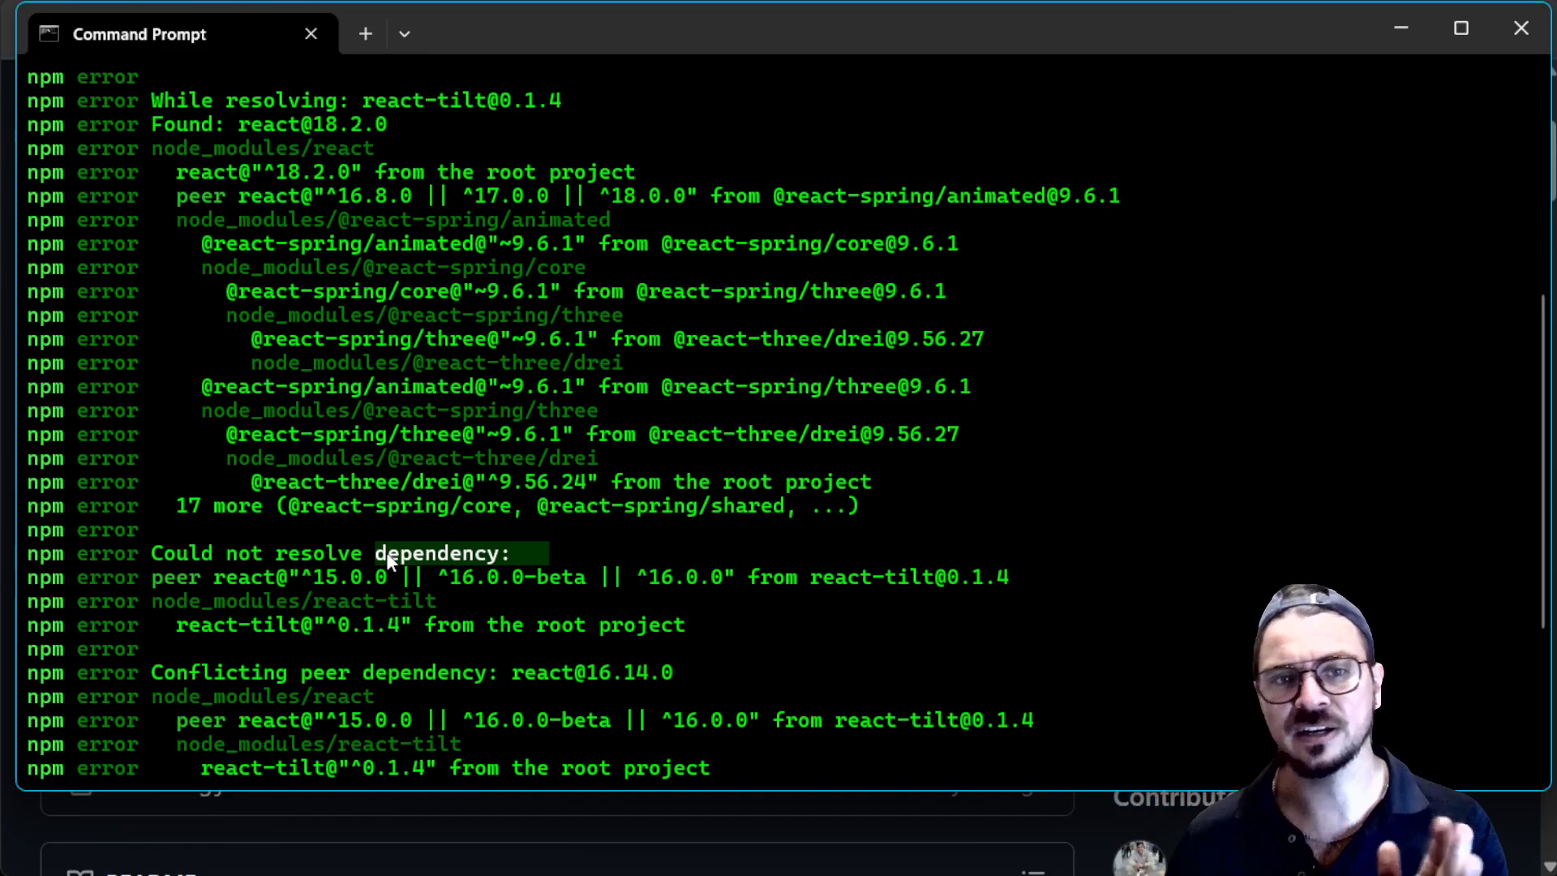
pyautogui.scroll(-3)
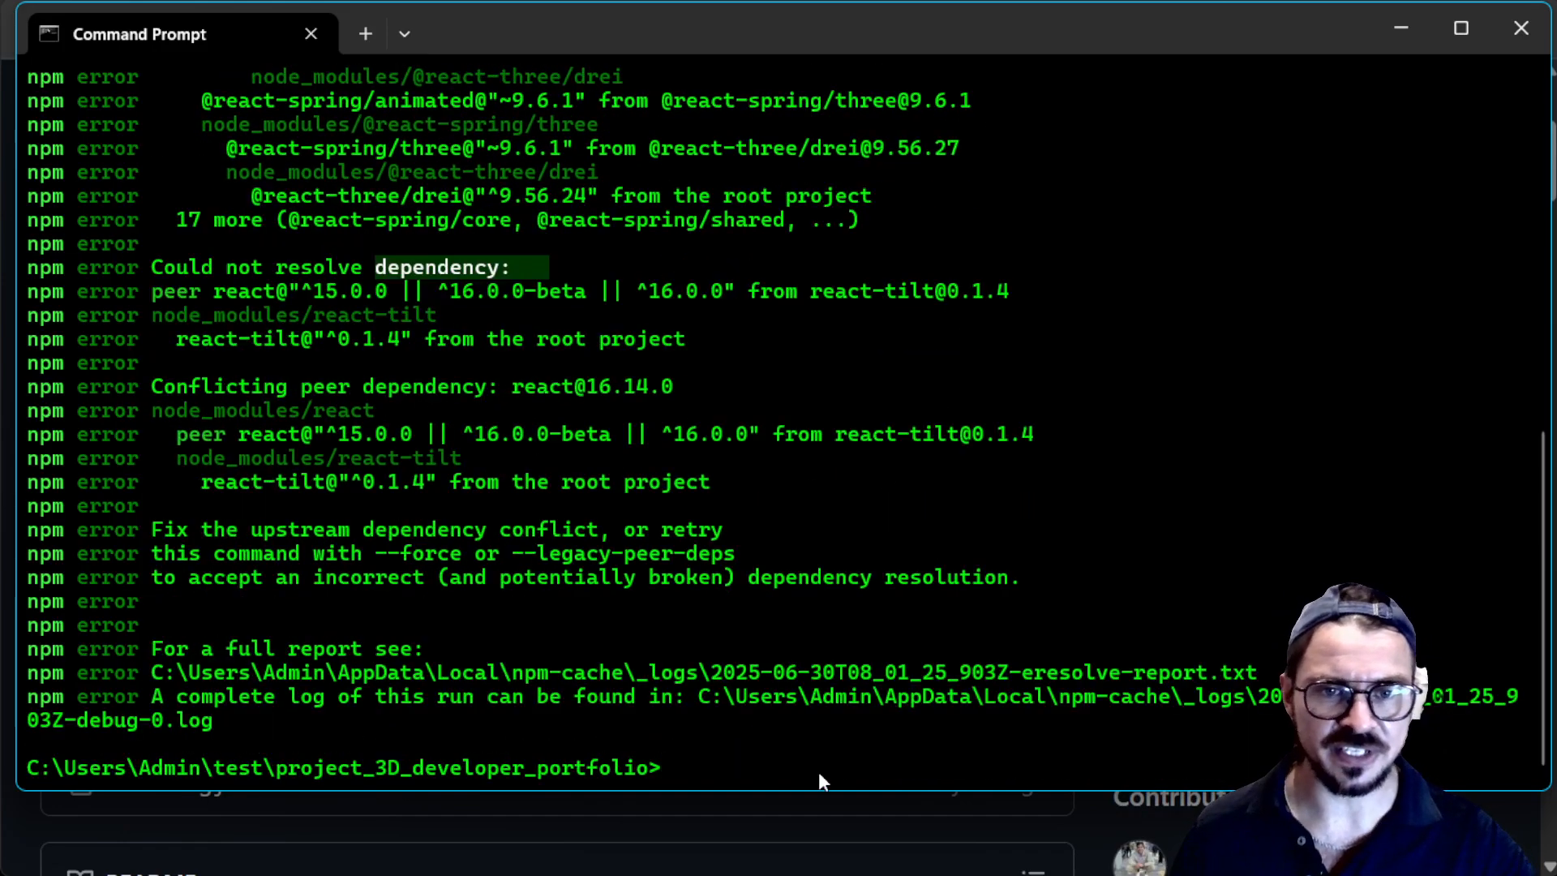
pyautogui.write('npm install --f')
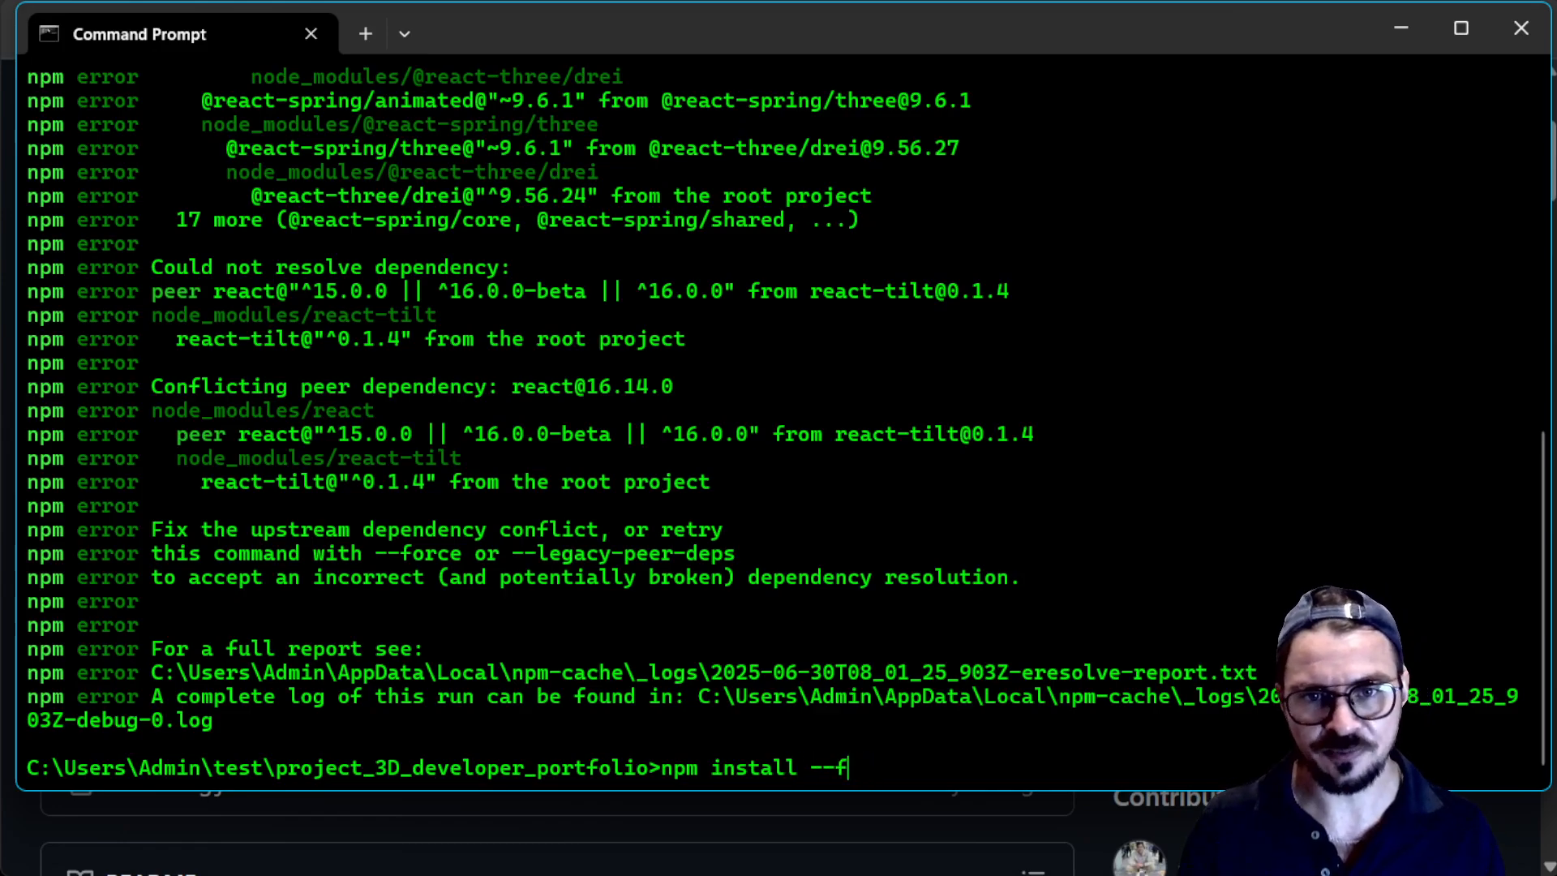
pyautogui.write('orce')
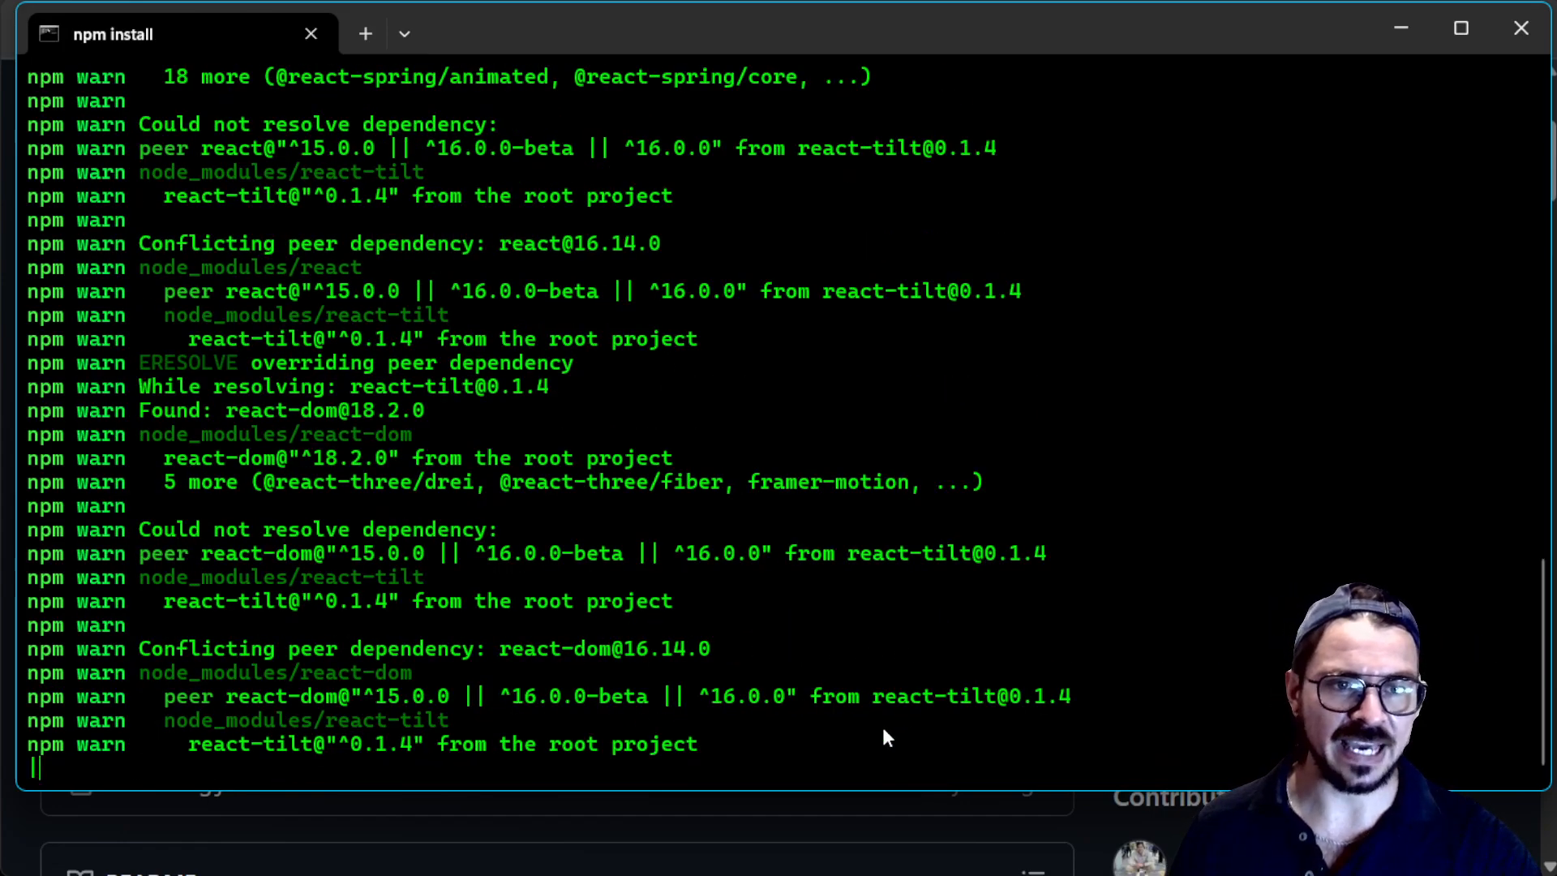
pyautogui.moveTo(584, 768)
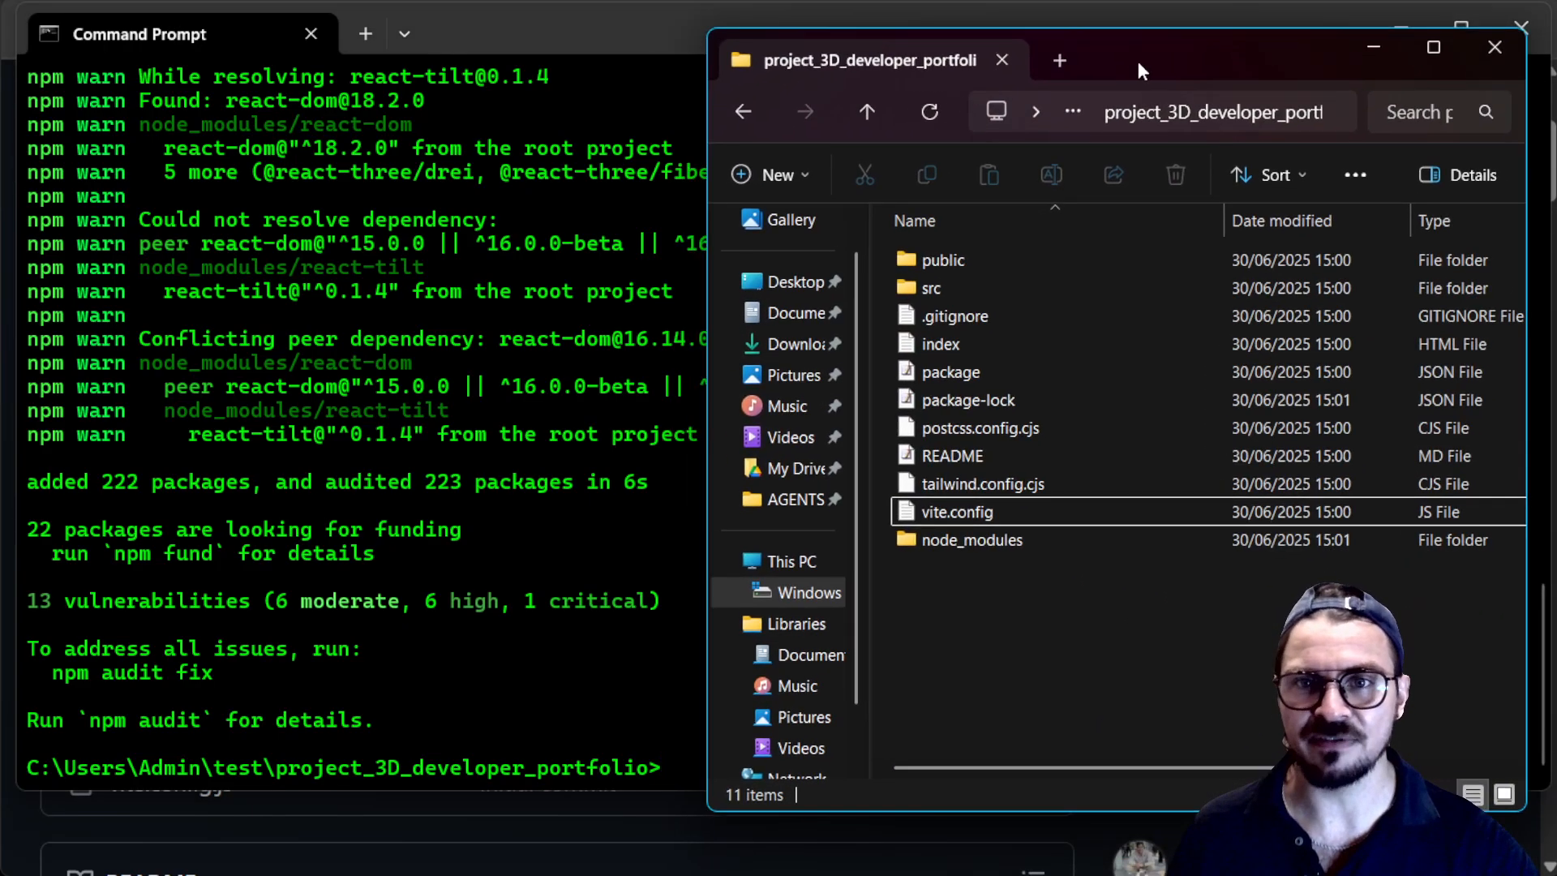
# Step: Open the new node_modules folder in File Explorer, then start the Vite dev server with npm run dev
pyautogui.click(972, 539)
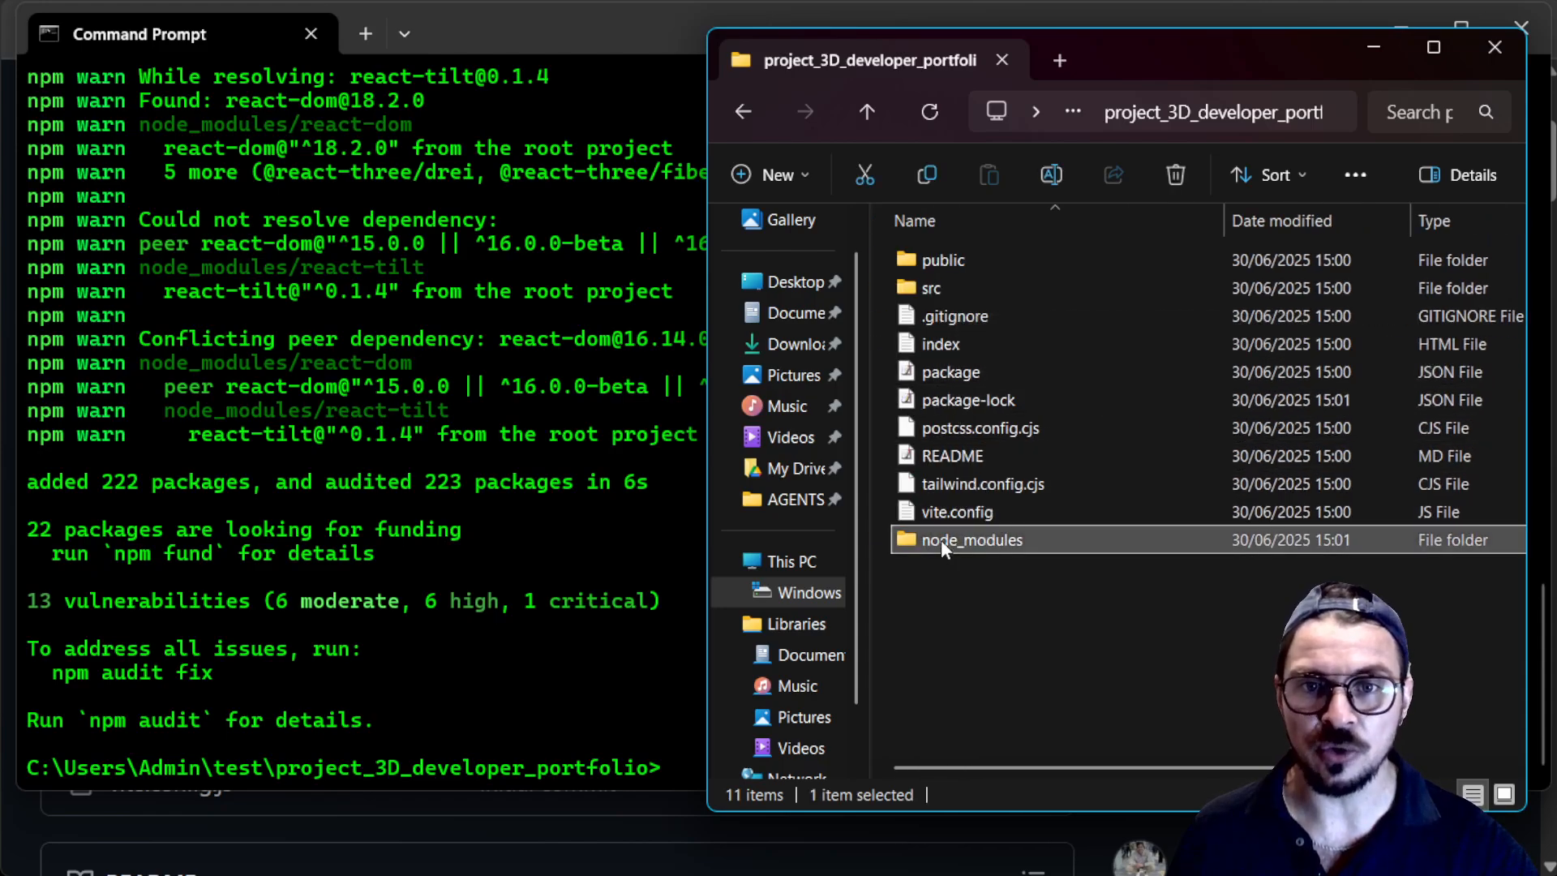
pyautogui.doubleClick(973, 538)
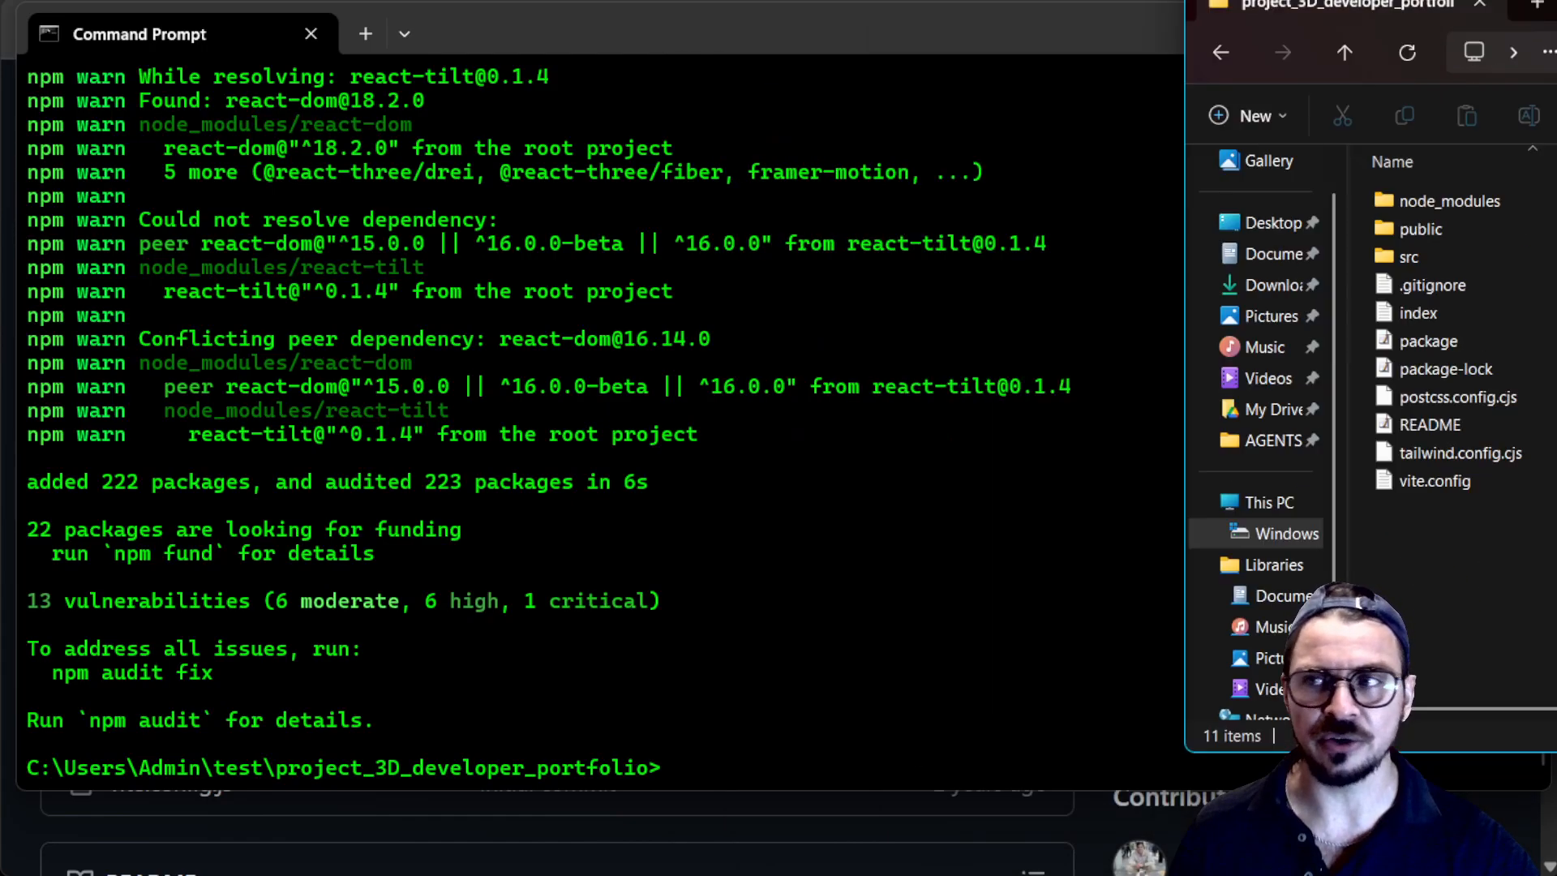
pyautogui.write('npm')
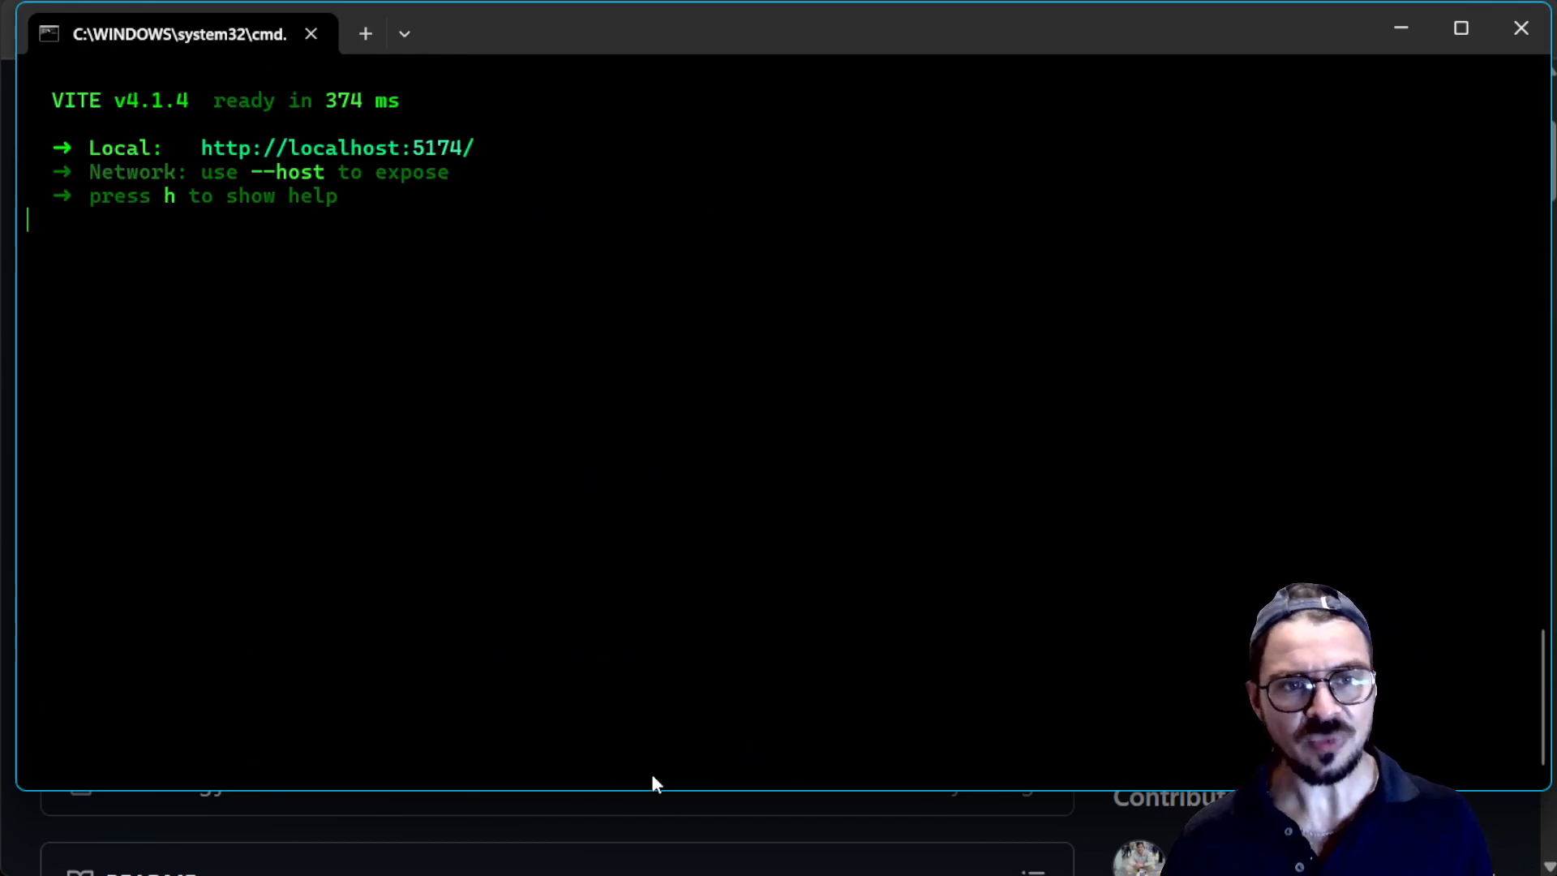
pyautogui.moveTo(374, 144)
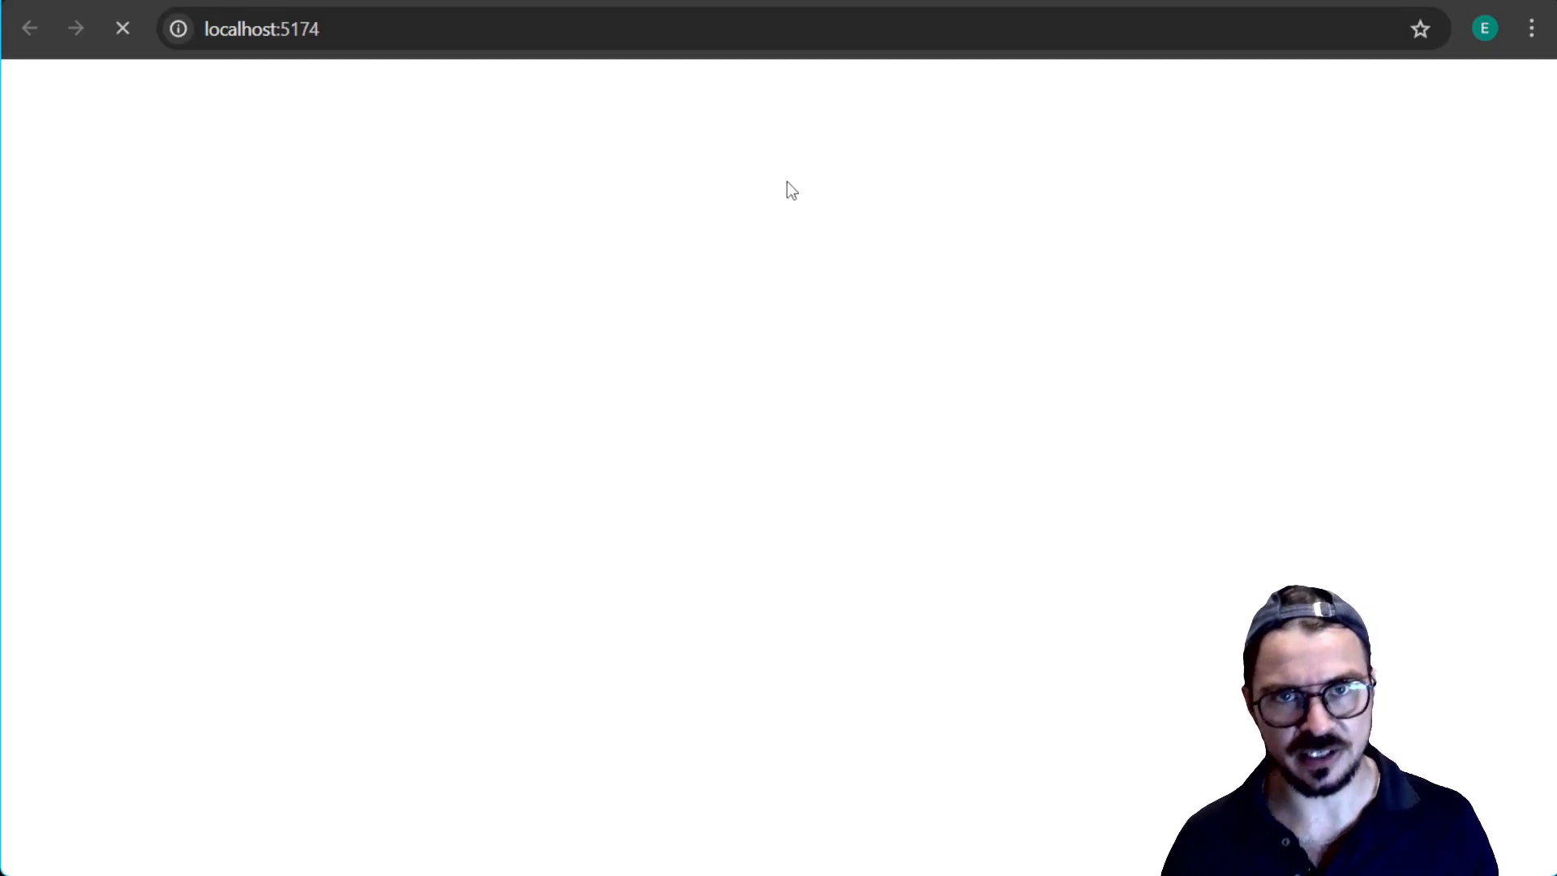
pyautogui.moveTo(725, 409)
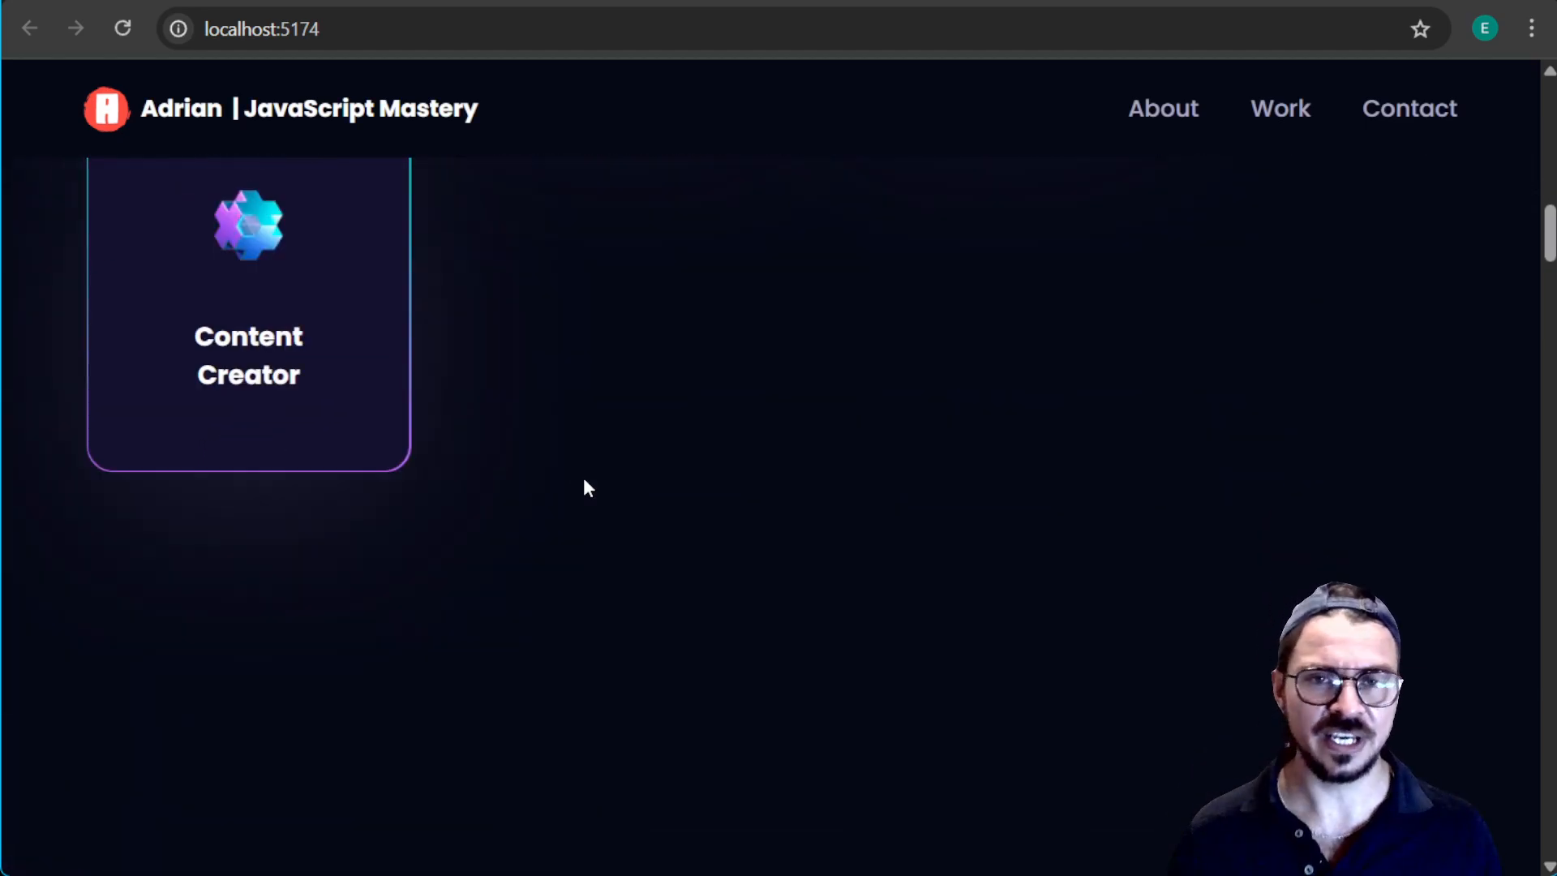
# Step: Scroll the localhost:5174 portfolio down to the services cards and back to the 3D desk hero
pyautogui.scroll(-3)
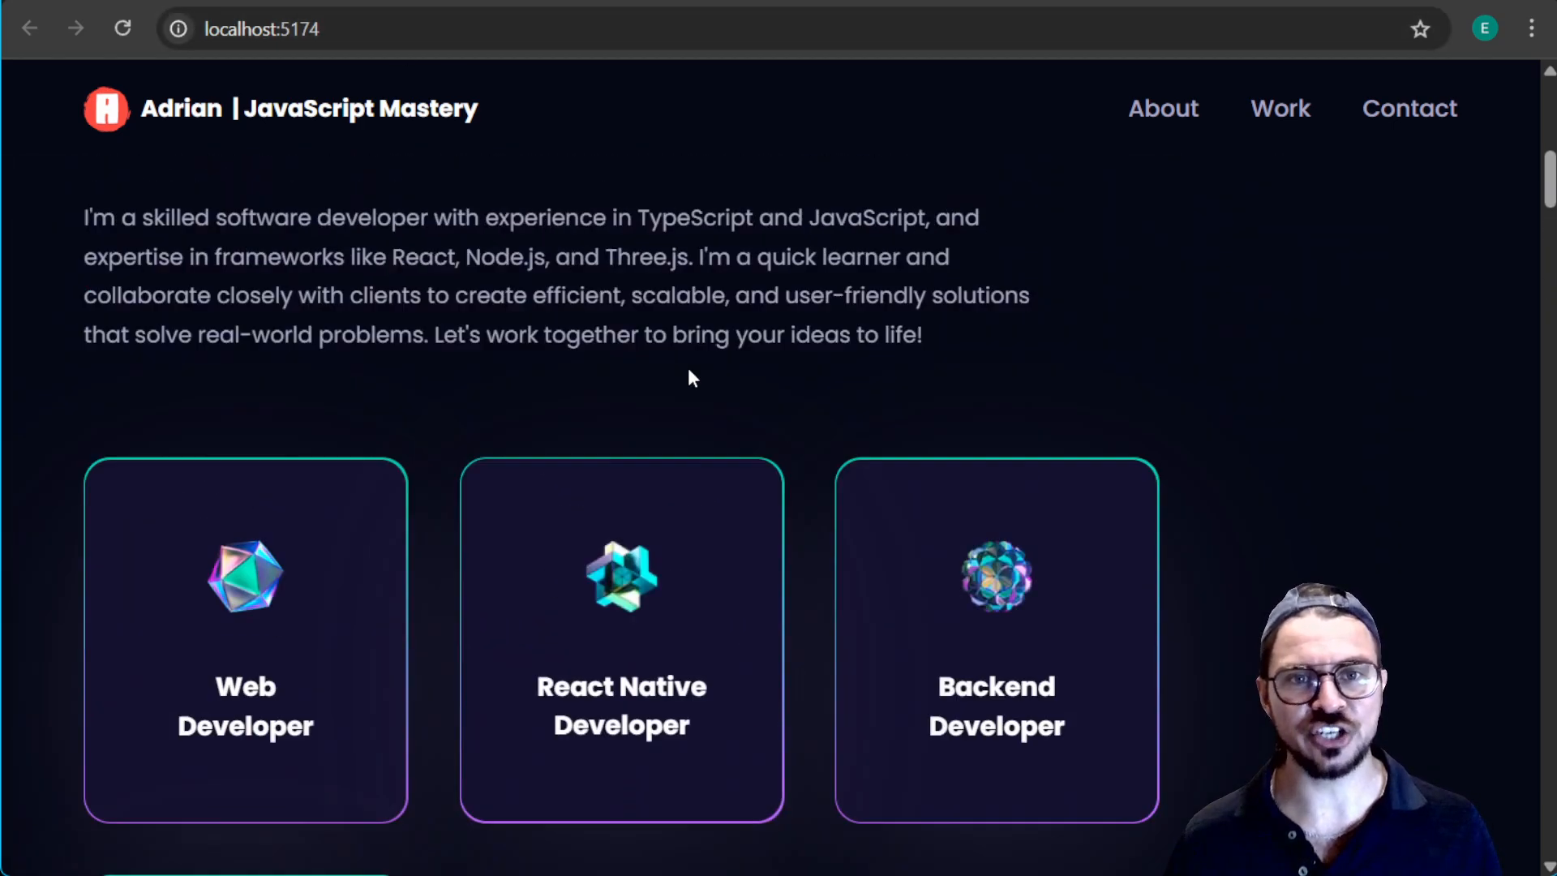
pyautogui.scroll(3)
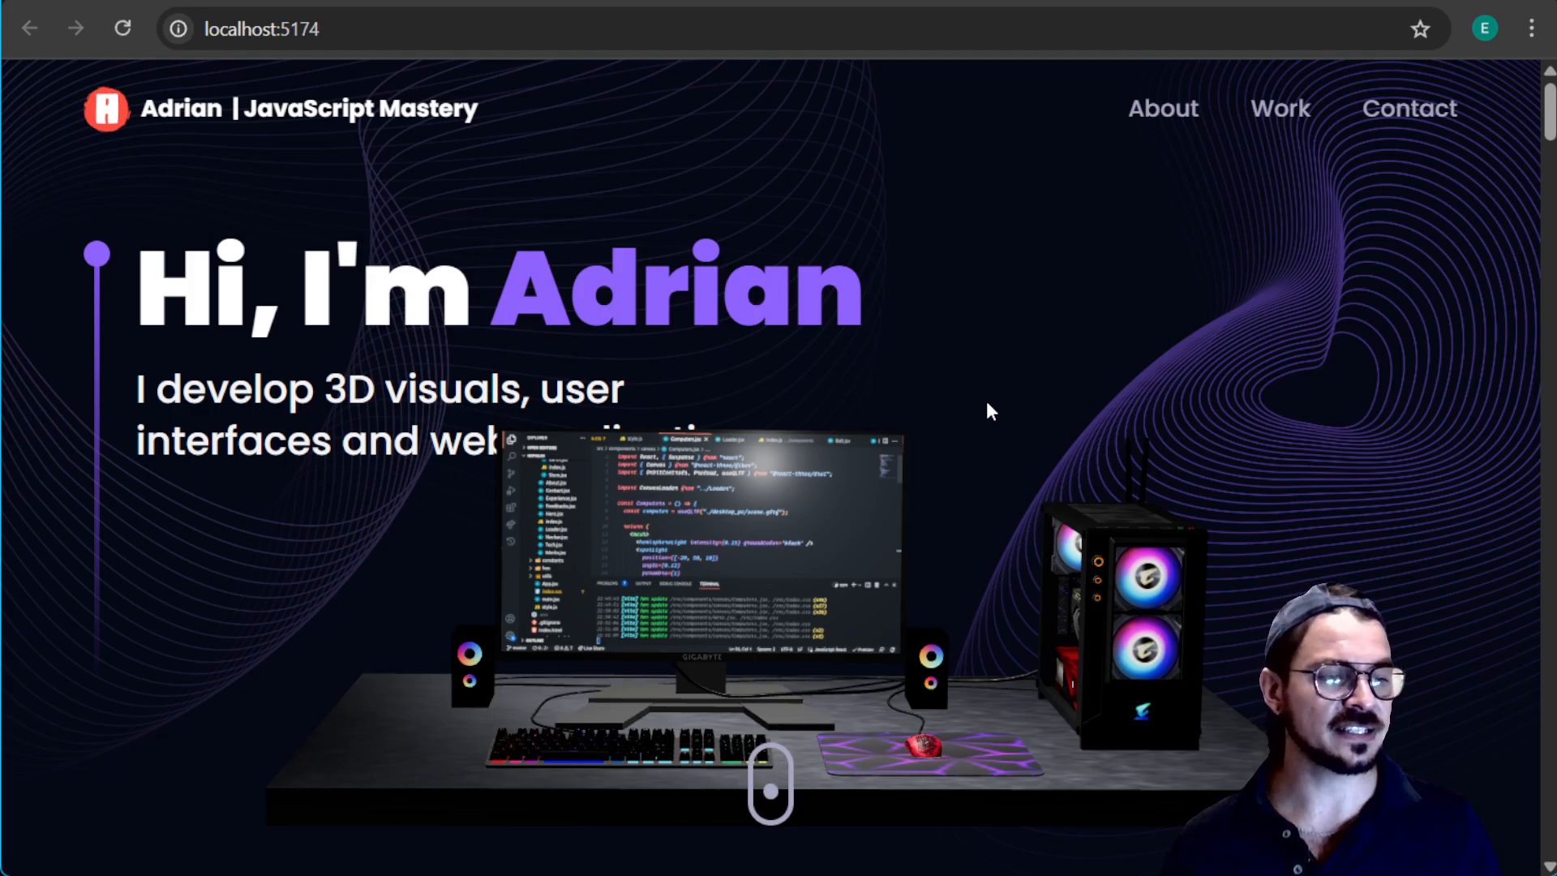
pyautogui.moveTo(1028, 537)
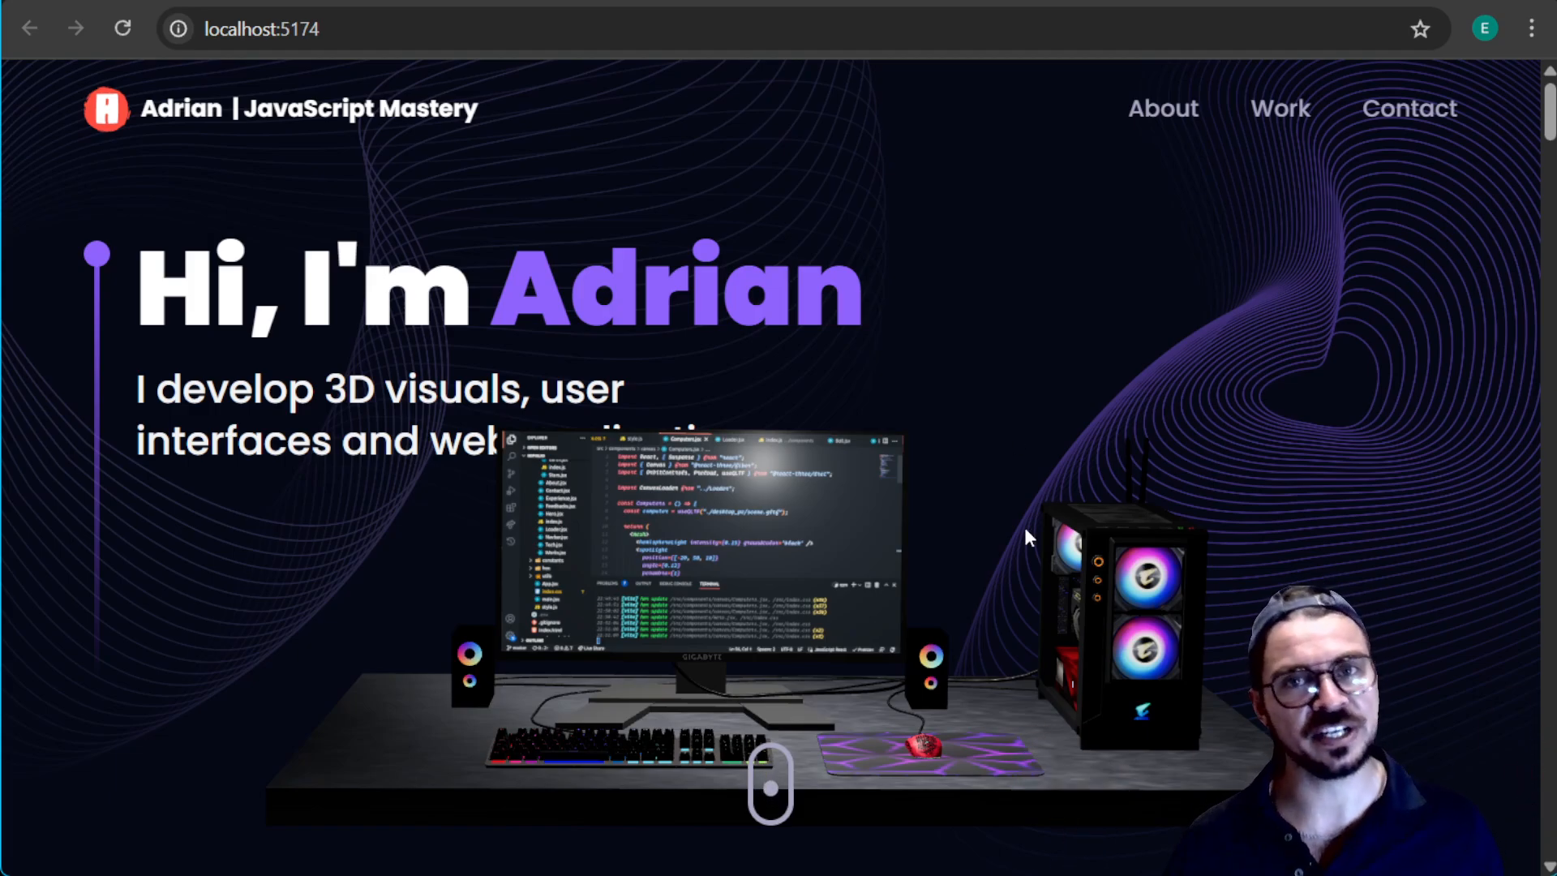